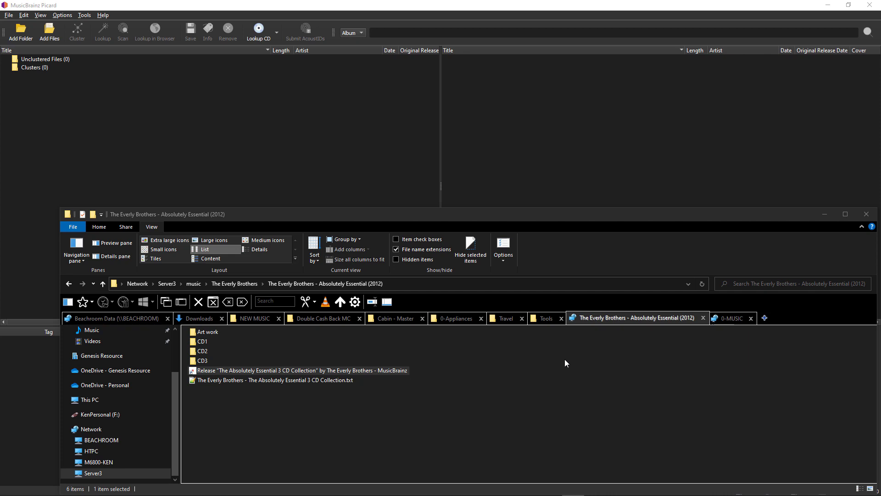
pyautogui.moveTo(549, 366)
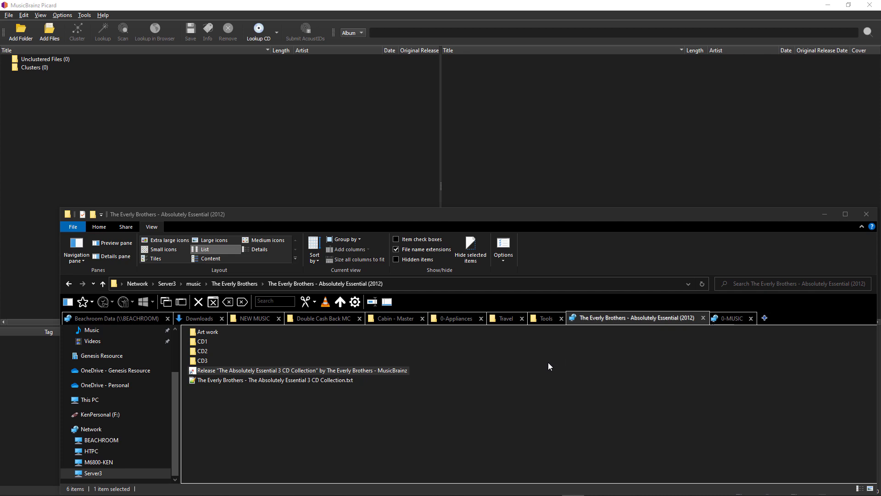
pyautogui.moveTo(484, 397)
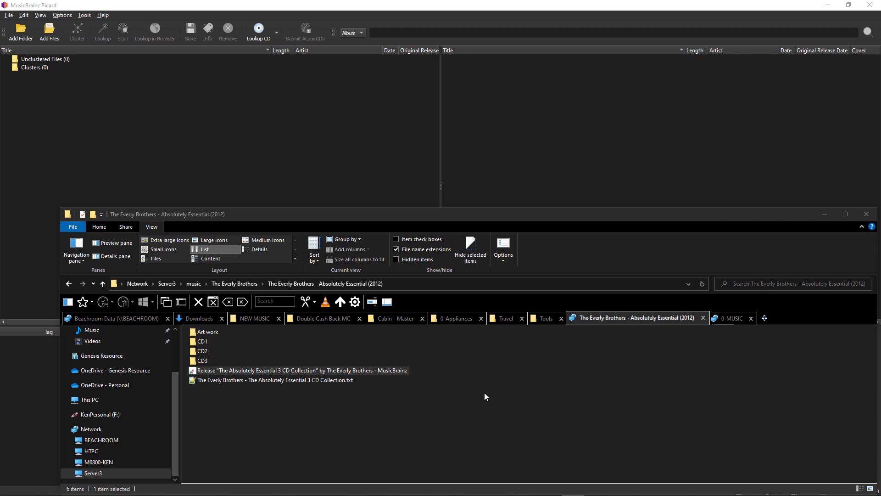
pyautogui.moveTo(243, 331)
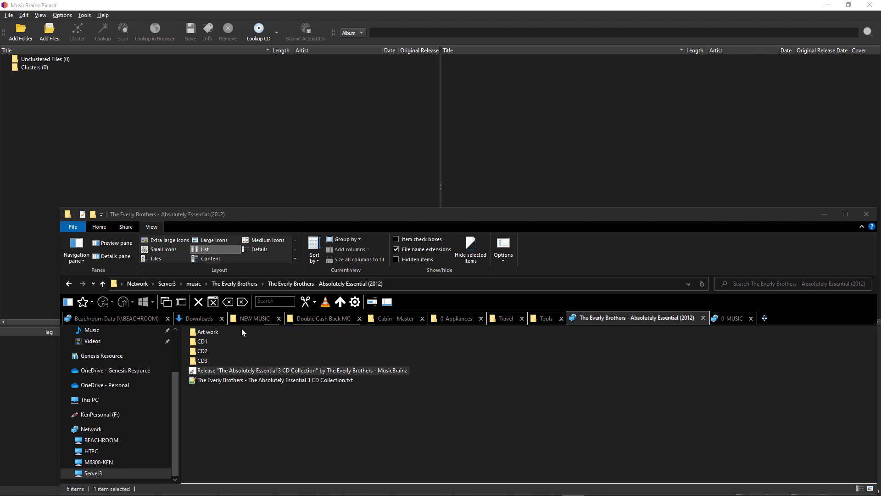
# In the CD1 folder, review the tag details of Wake Up Little Susie in its Properties.
pyautogui.doubleClick(201, 341)
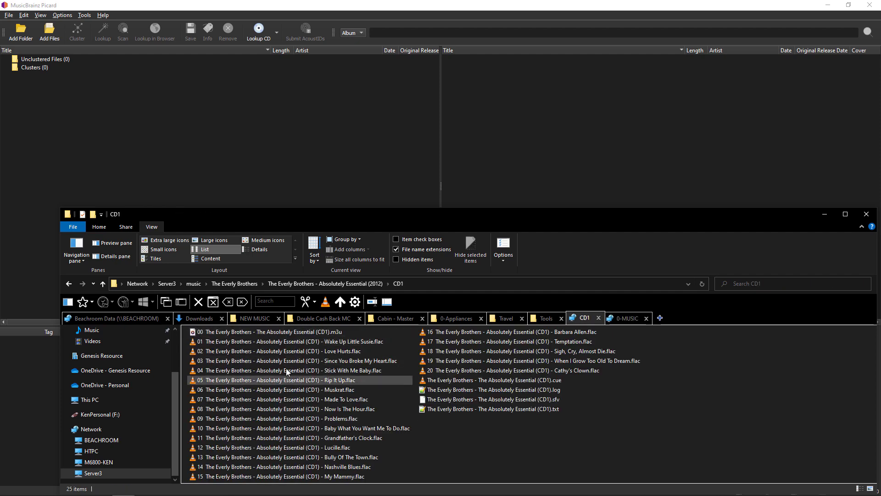
pyautogui.rightClick(286, 341)
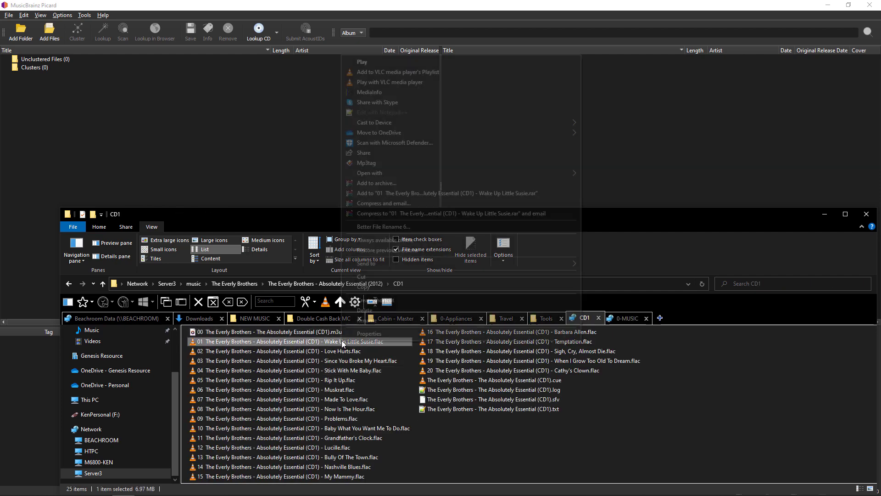
pyautogui.click(368, 334)
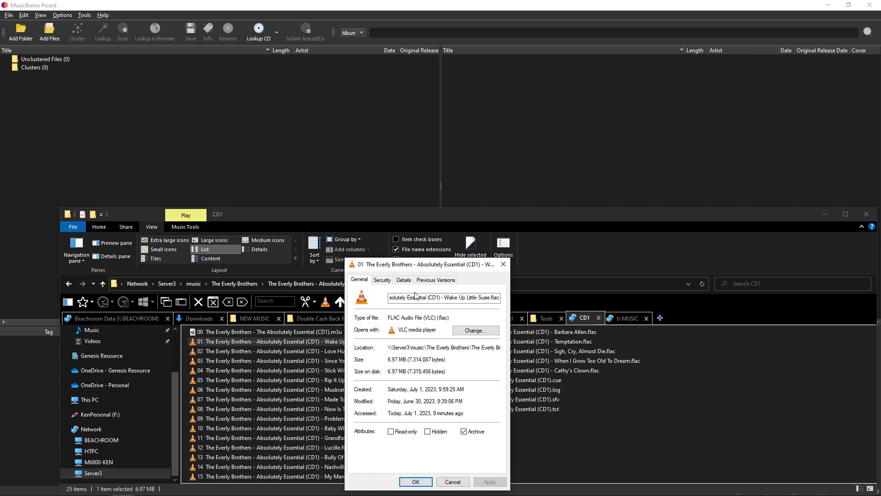
pyautogui.click(403, 279)
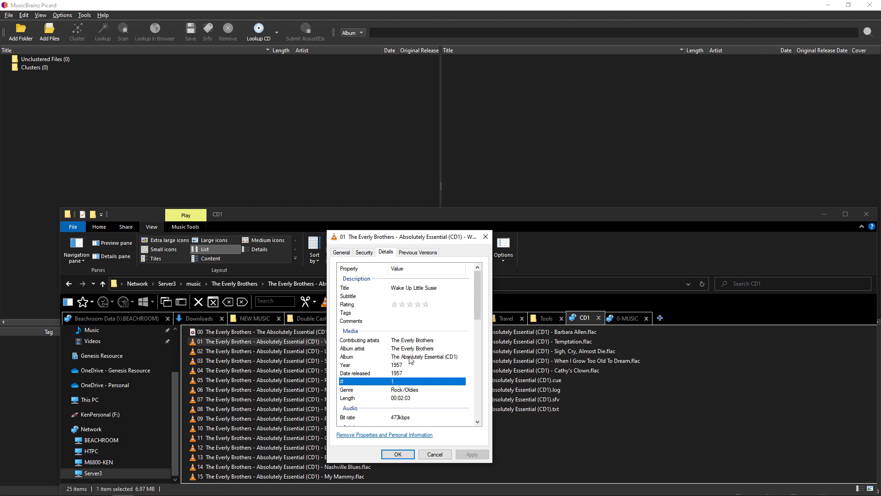
pyautogui.moveTo(460, 359)
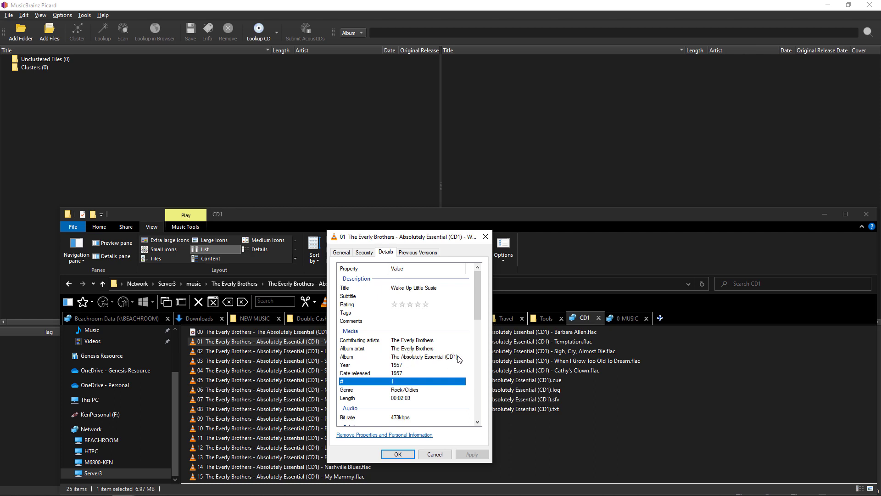
pyautogui.moveTo(386, 385)
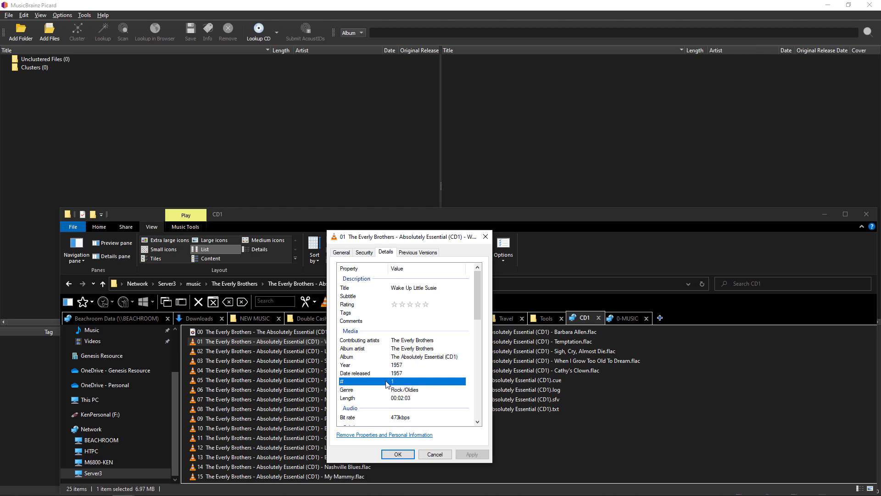
pyautogui.moveTo(410, 395)
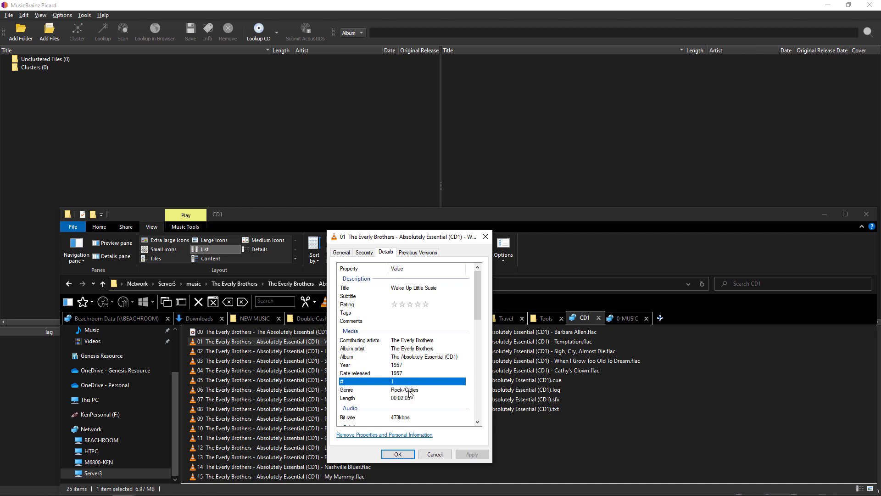
pyautogui.scroll(-3)
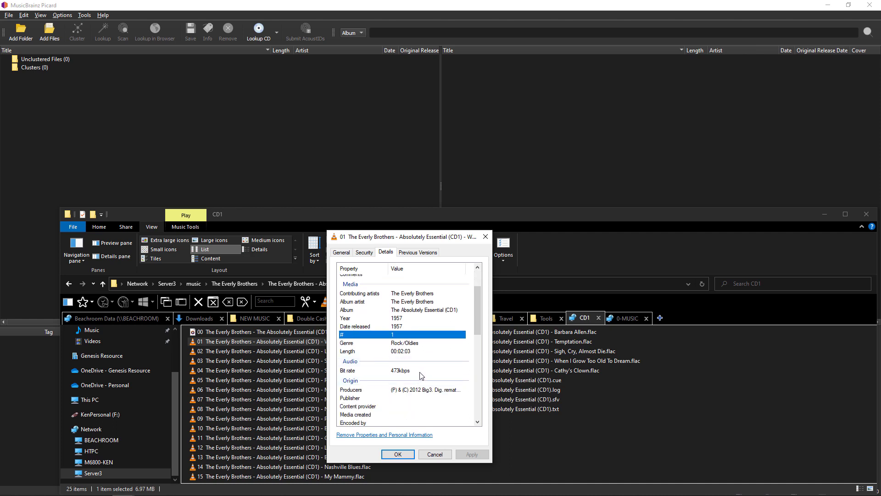
pyautogui.scroll(-3)
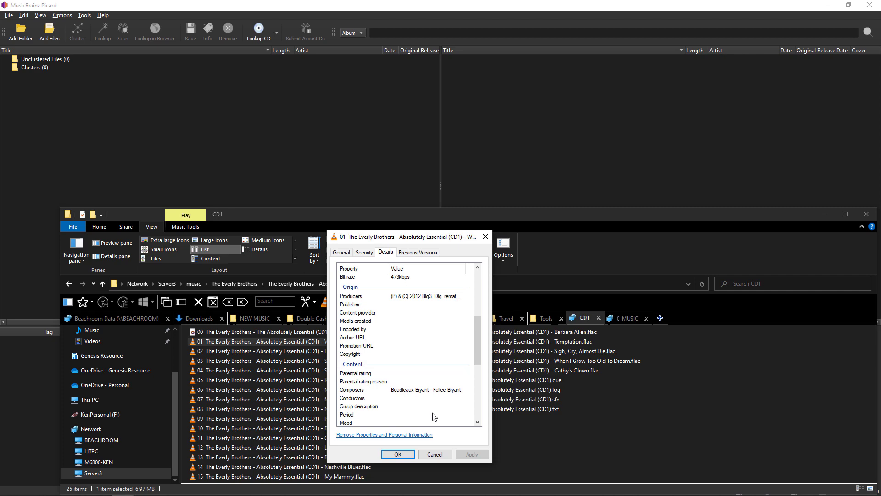
pyautogui.scroll(-3)
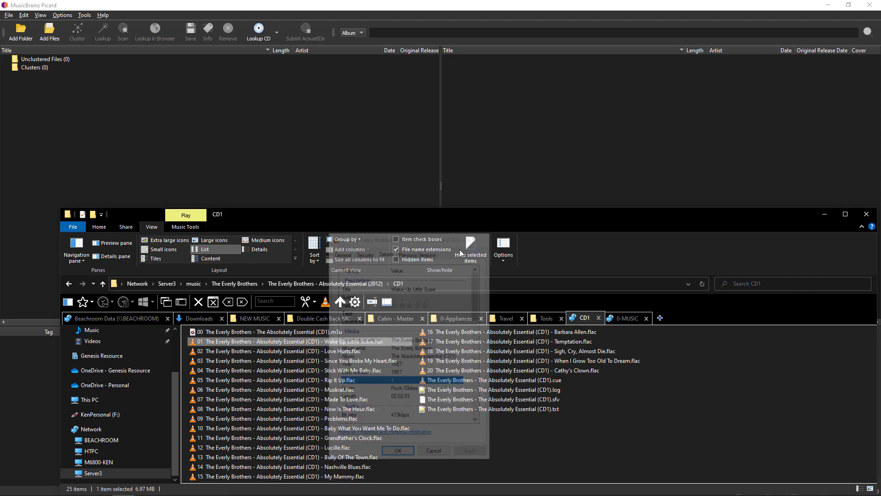
# Review the Properties of the CD1 track Made To Love.
pyautogui.rightClick(281, 399)
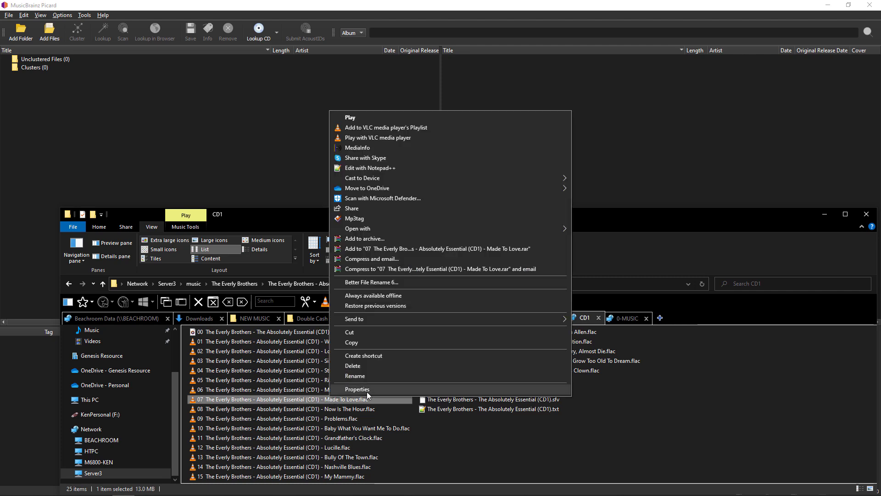
pyautogui.click(357, 389)
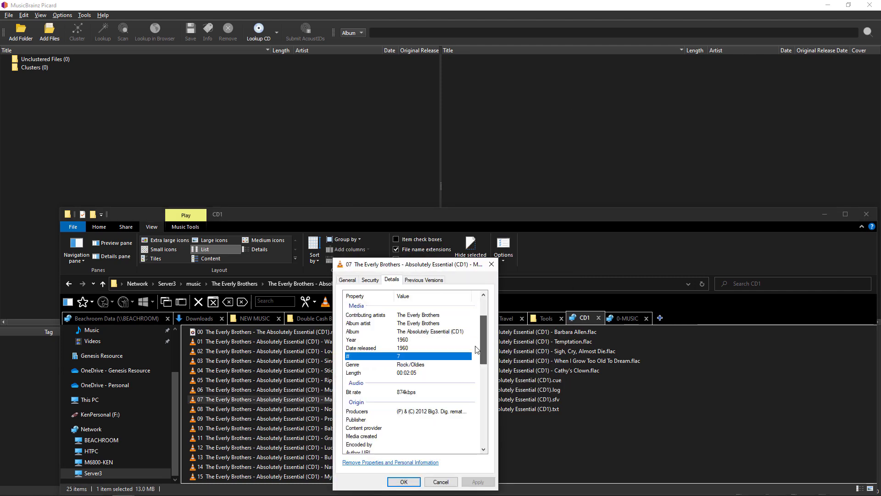
pyautogui.scroll(3)
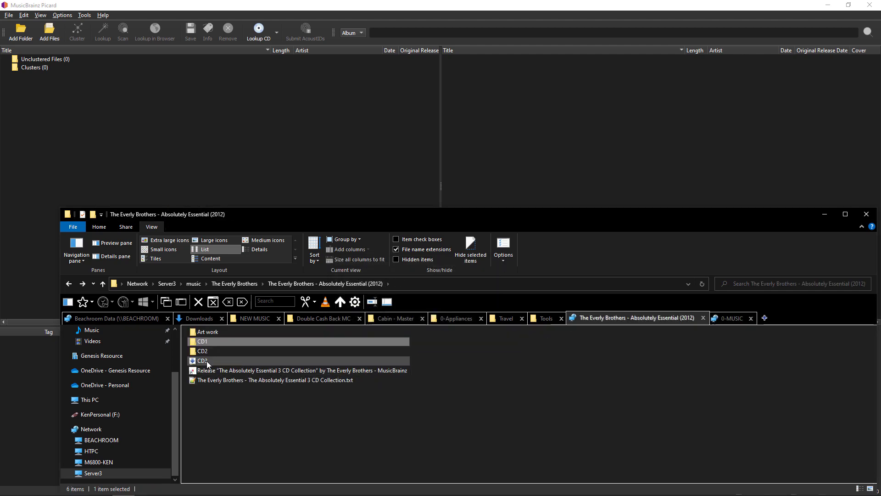
# In the CD3 folder, inspect the tags of Be-Bop-A-Lula, then close its Properties.
pyautogui.doubleClick(202, 360)
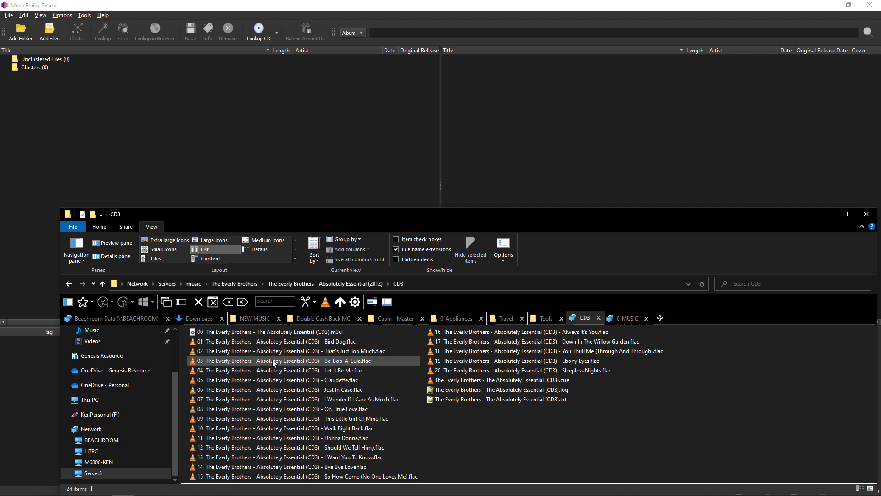
pyautogui.click(295, 350)
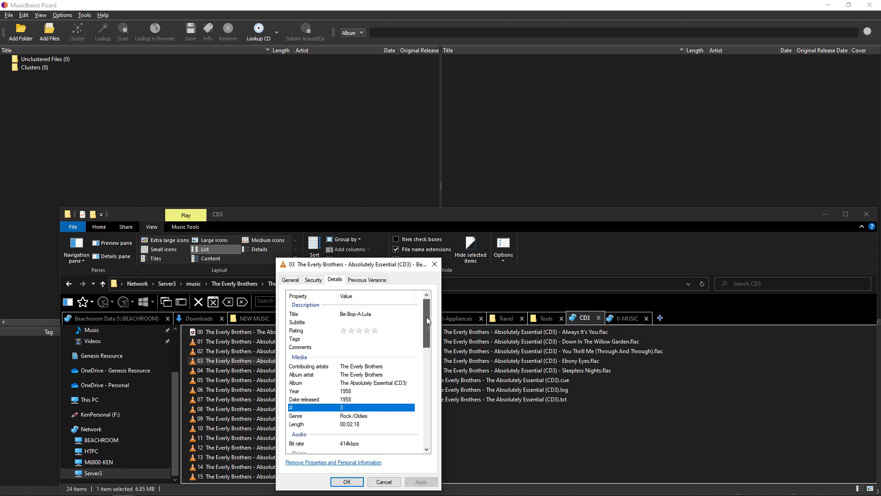
pyautogui.scroll(-3)
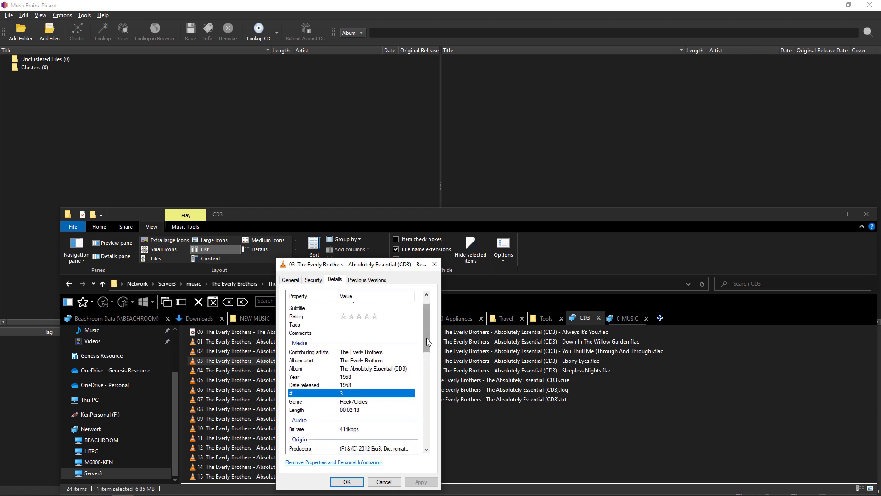
pyautogui.scroll(-3)
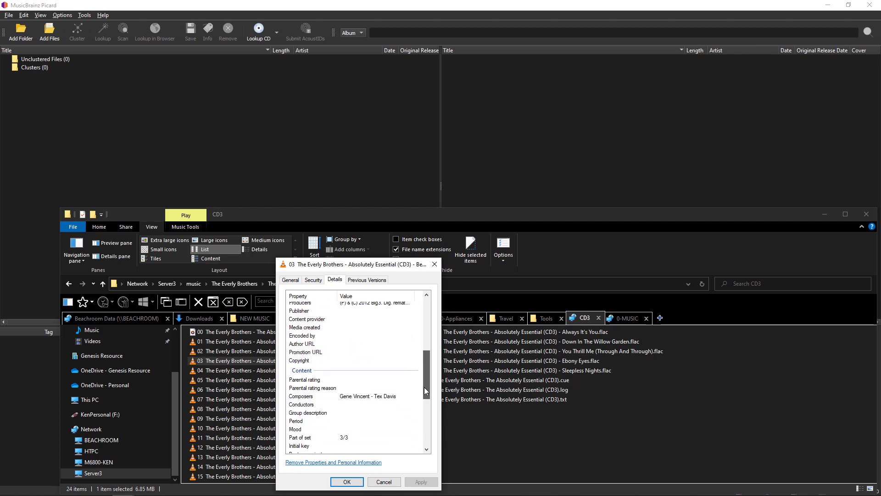
pyautogui.scroll(-3)
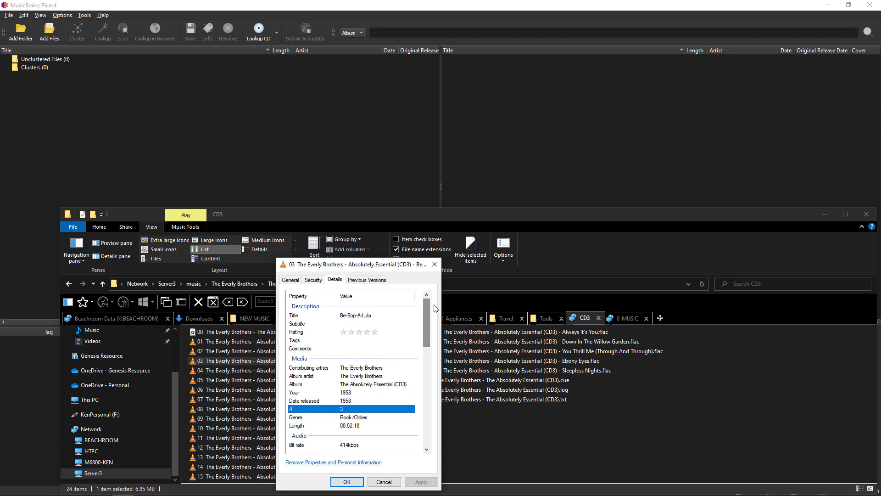
pyautogui.click(347, 482)
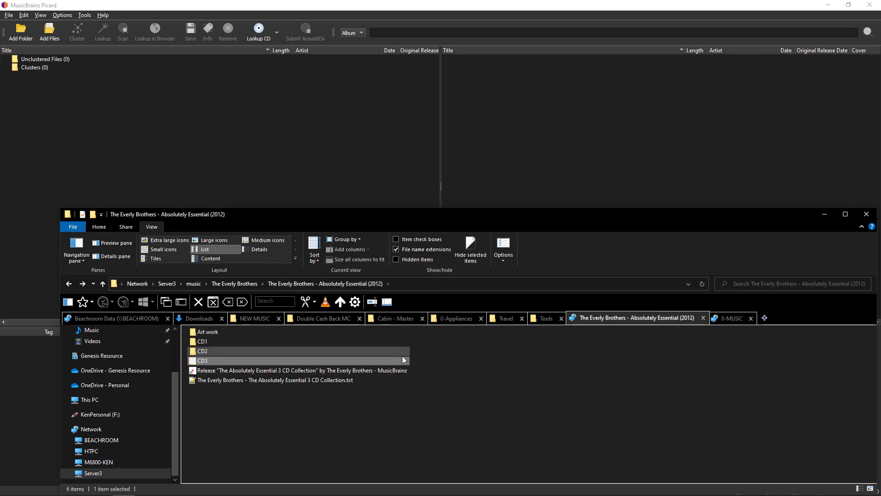
# Drag the CD folders into Picard's left pane, loading the 60 tracks as unclustered files.
pyautogui.click(224, 360)
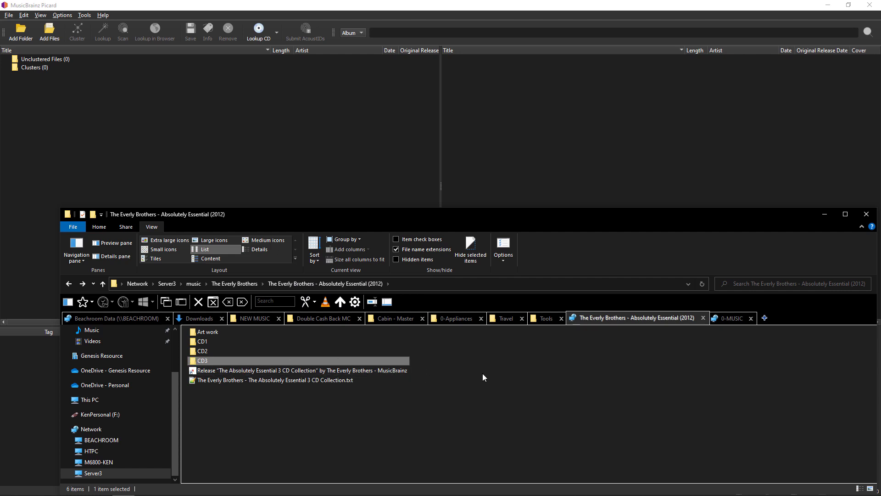
pyautogui.moveTo(477, 376)
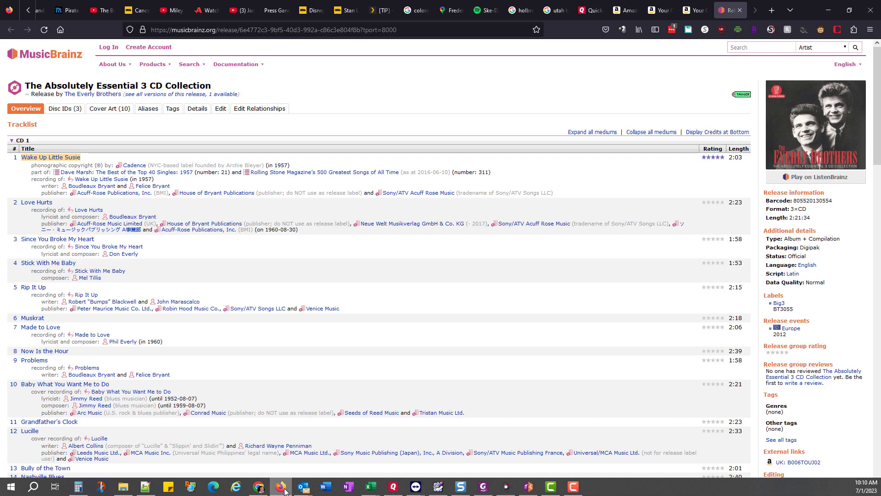
pyautogui.moveTo(477, 332)
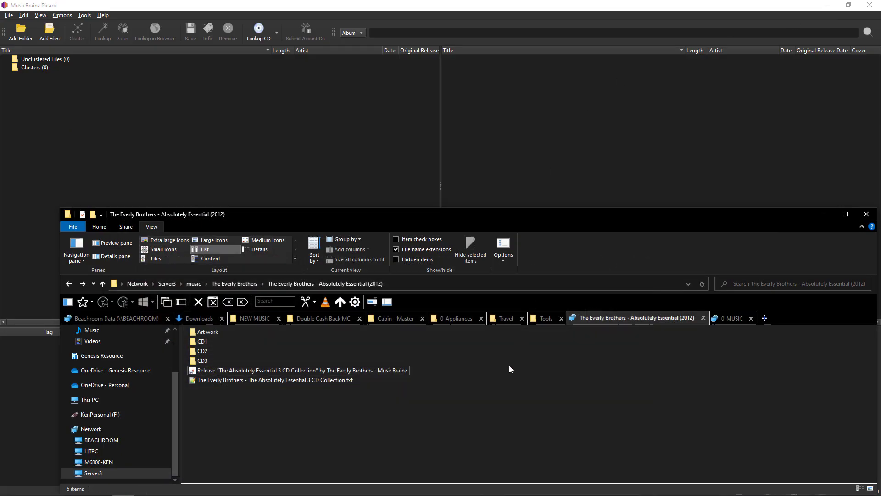
pyautogui.click(102, 283)
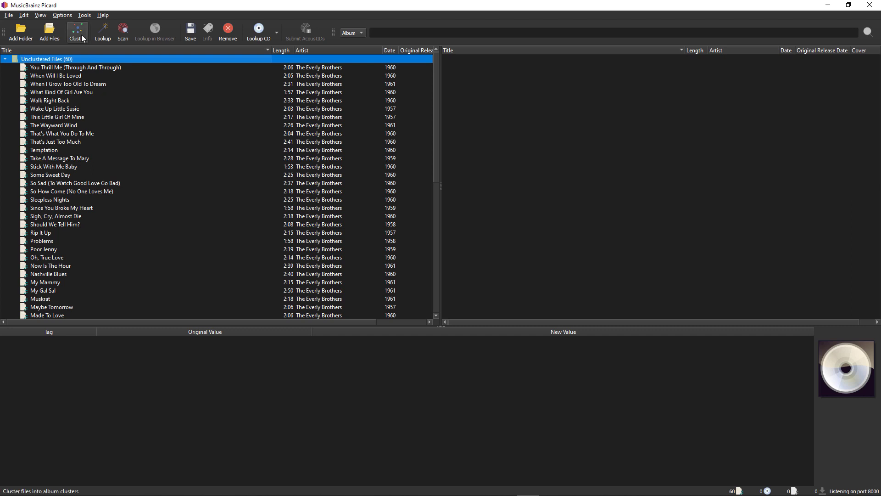
# Cluster the 60 files into three 20-track CD clusters and peek inside CD1.
pyautogui.click(77, 29)
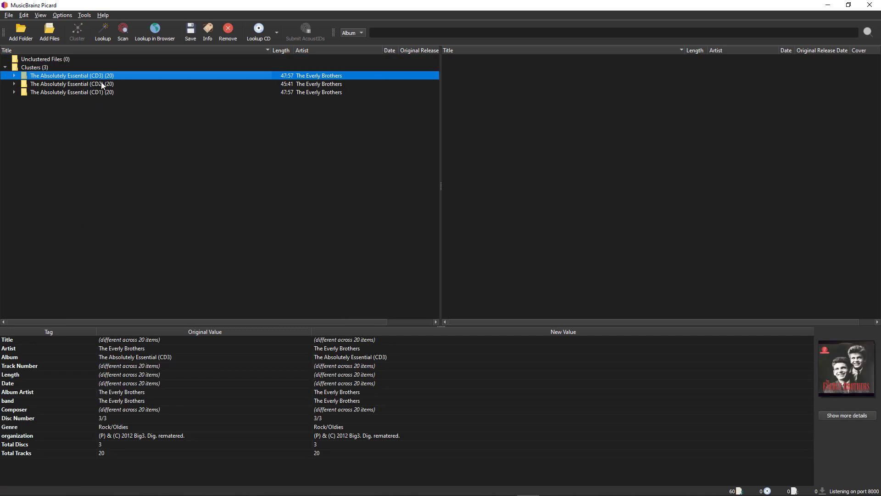
pyautogui.moveTo(33, 90)
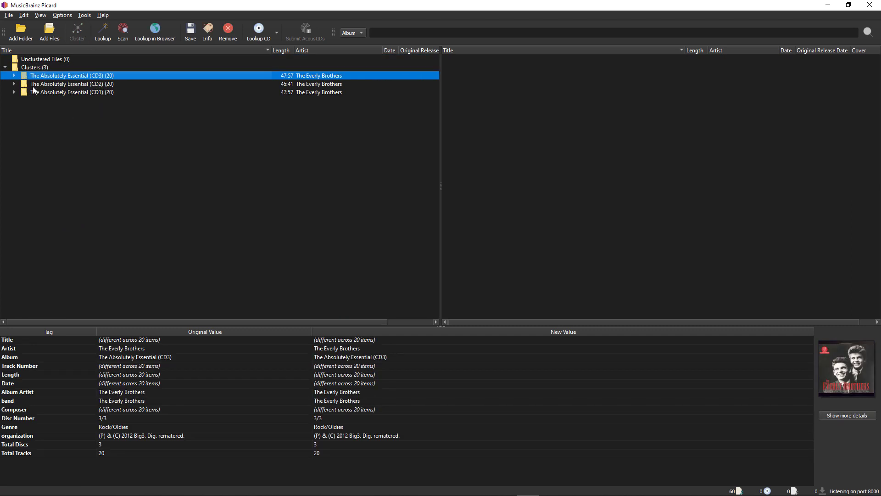
pyautogui.click(14, 92)
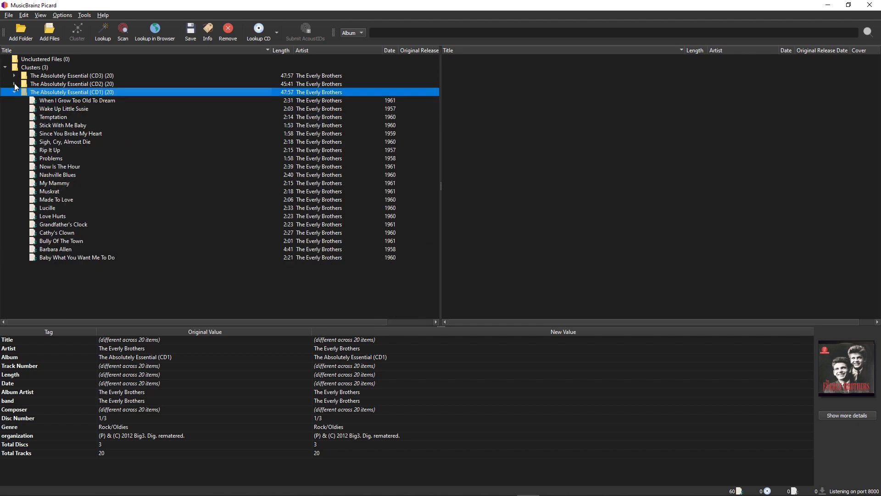
pyautogui.click(72, 75)
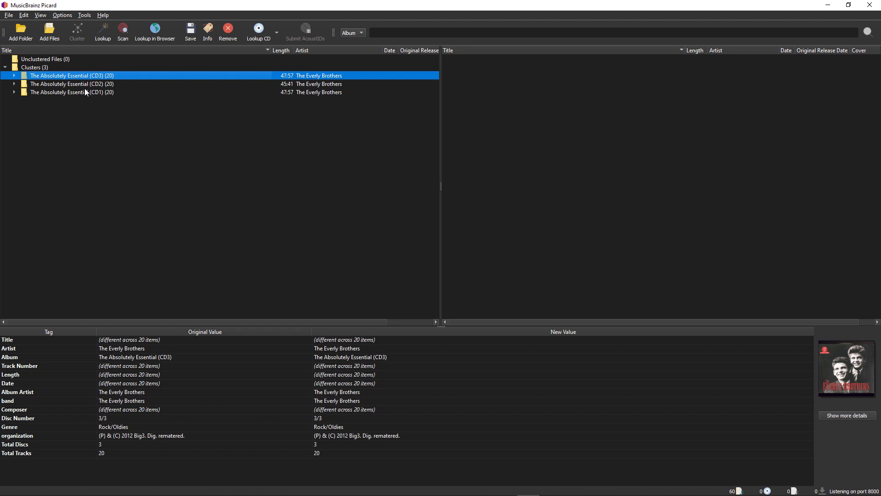
# Look up the three CD clusters online; the status bar reports no matching releases.
pyautogui.click(72, 91)
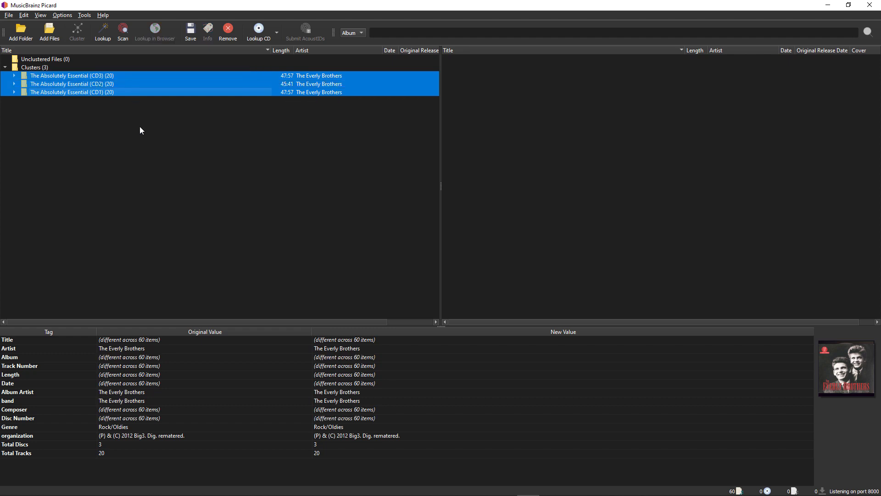
pyautogui.click(101, 28)
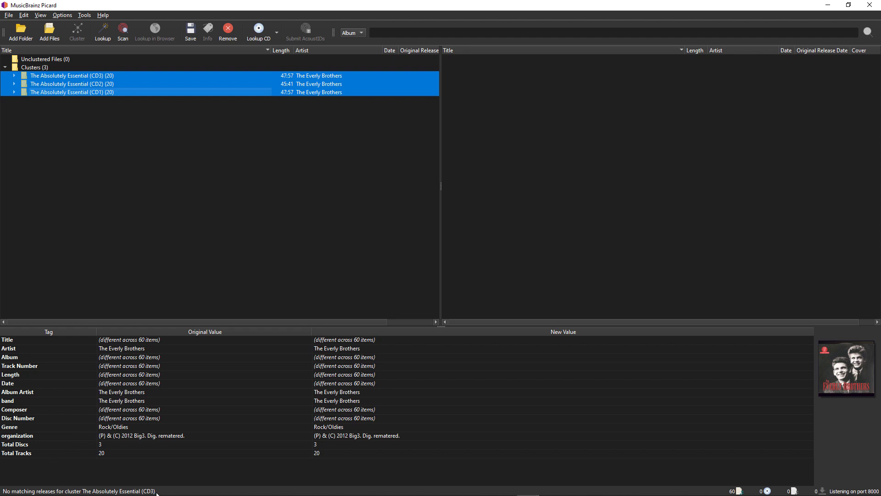
pyautogui.moveTo(122, 28)
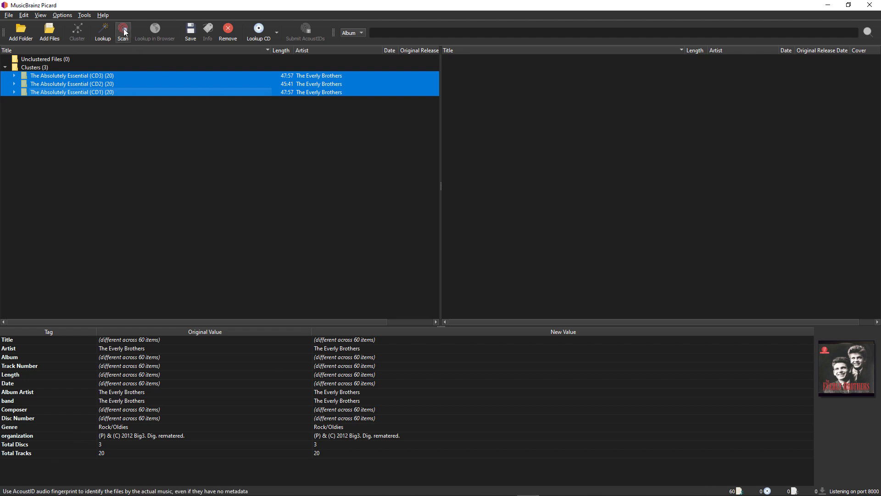
# AcoustID-scan the clusters, then select The Absolutely Essential 3 CD Collection holding 12 of 60.
pyautogui.click(122, 29)
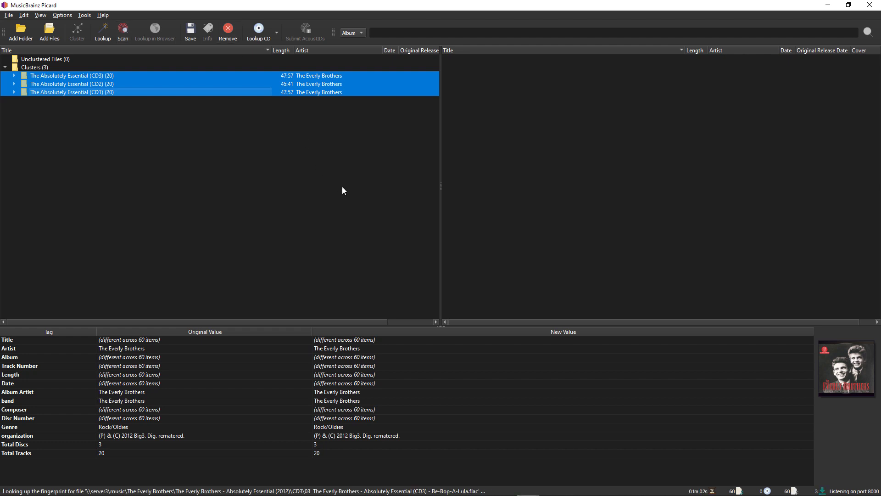
pyautogui.click(102, 28)
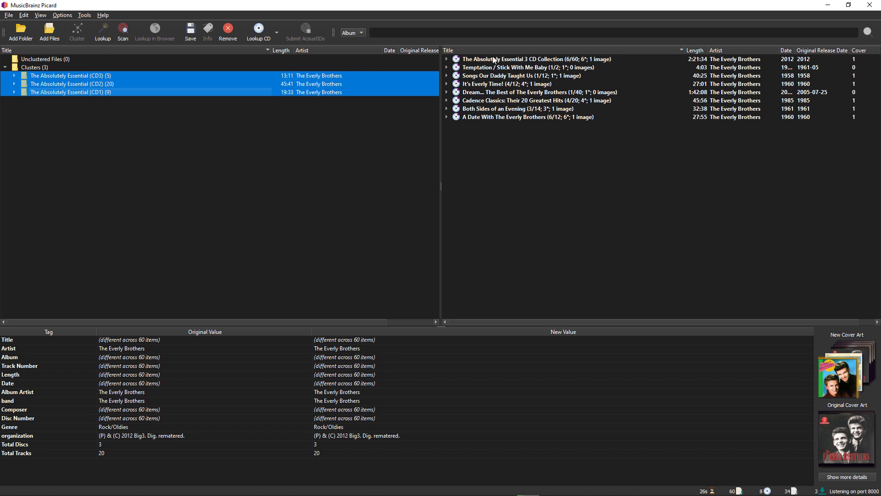
pyautogui.click(532, 58)
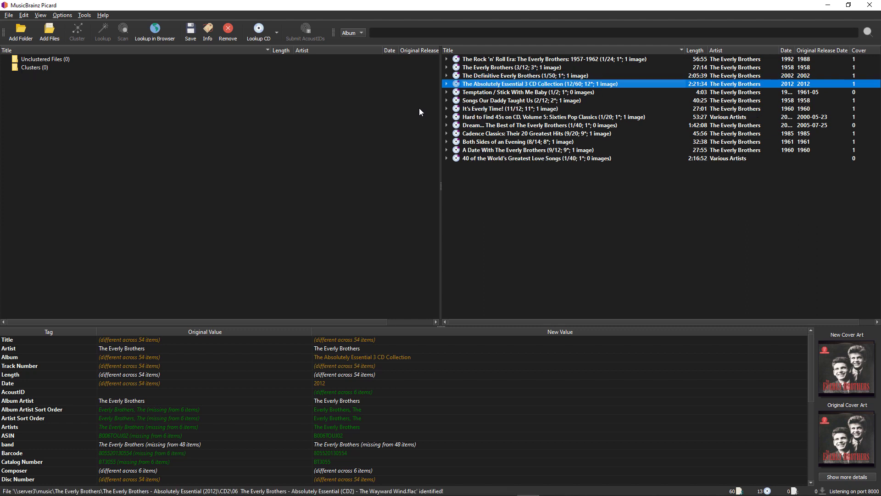
pyautogui.moveTo(512, 77)
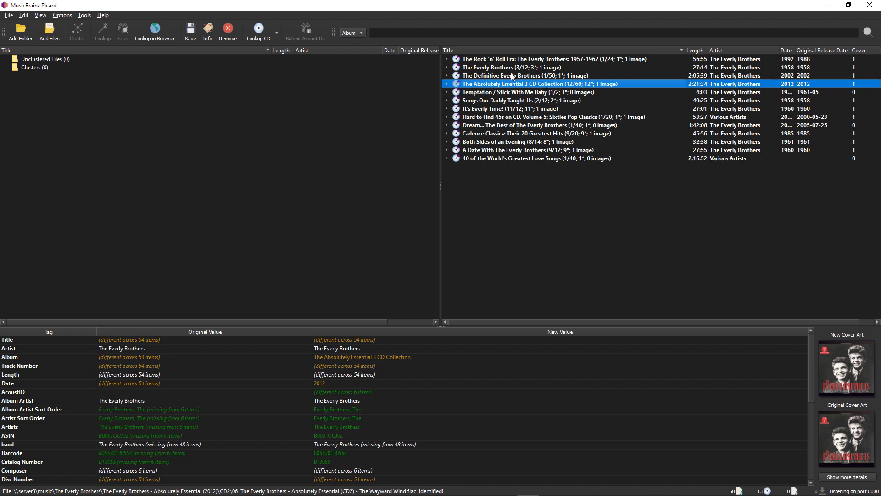
# Expand the 3 CD Collection, browse its tracks and view the tags of 1-02 Love Hurts.
pyautogui.click(447, 84)
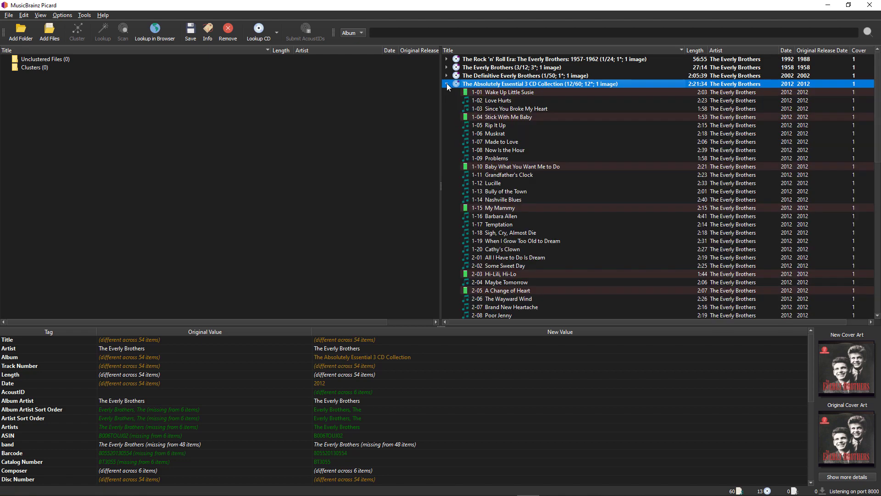
pyautogui.scroll(-3)
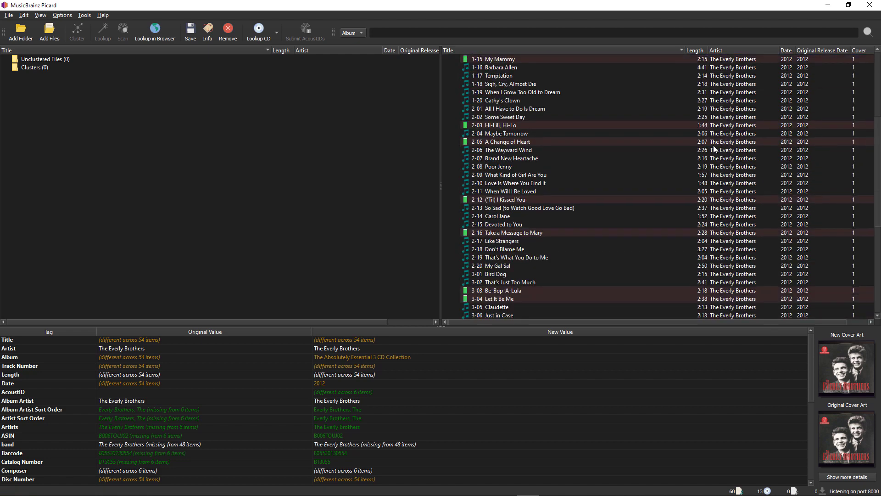
pyautogui.scroll(-3)
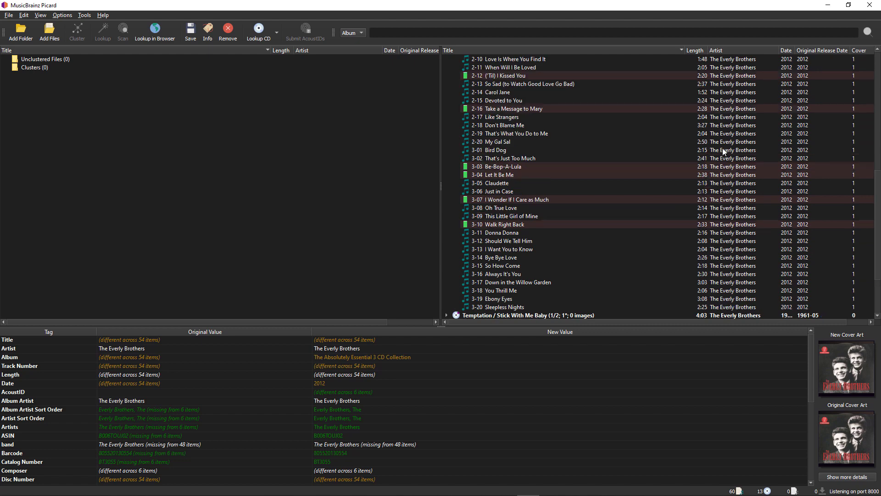
pyautogui.scroll(3)
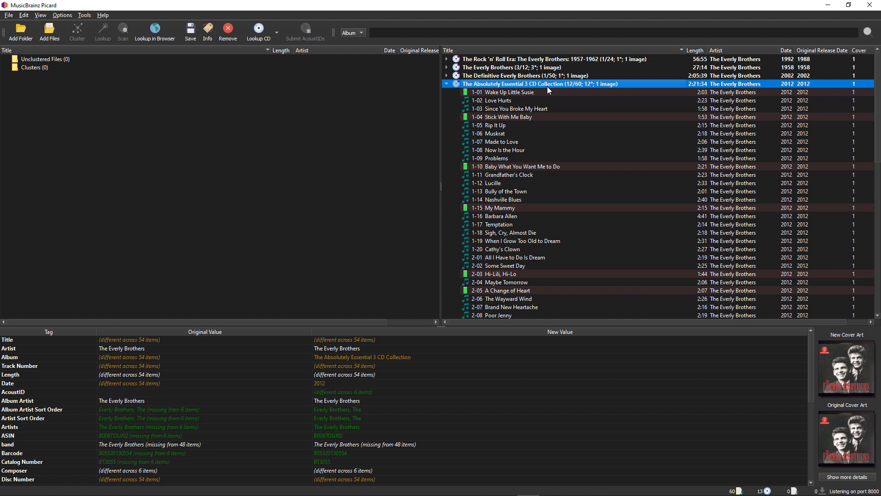
pyautogui.click(446, 75)
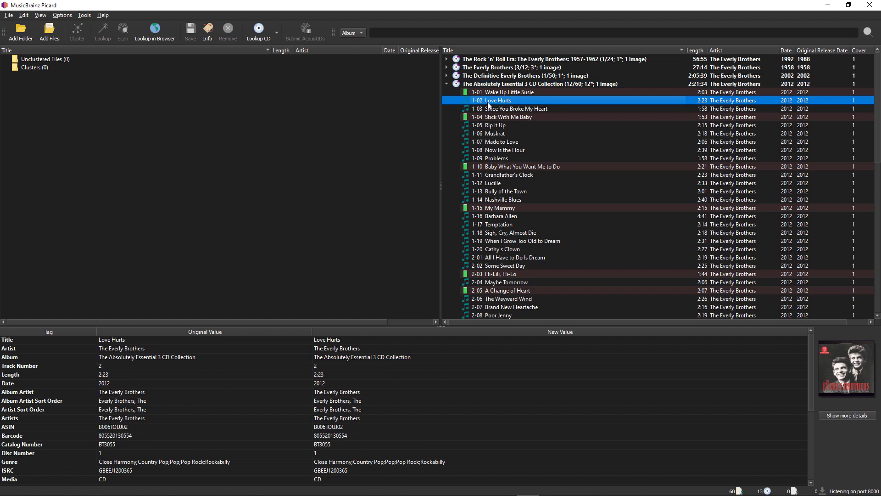
pyautogui.moveTo(493, 102)
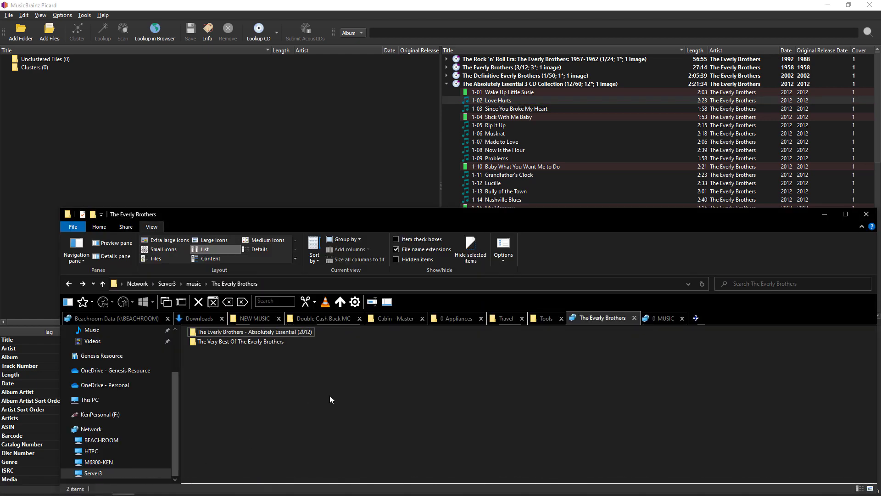
# In the album's CD1 folder, read Love Hurts' Details tab, listing genre Rock/Oldies.
pyautogui.doubleClick(252, 332)
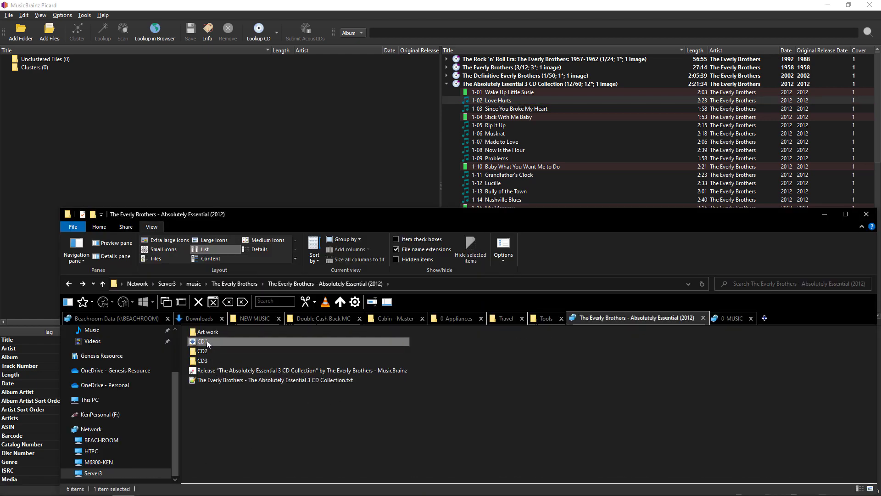
pyautogui.doubleClick(202, 342)
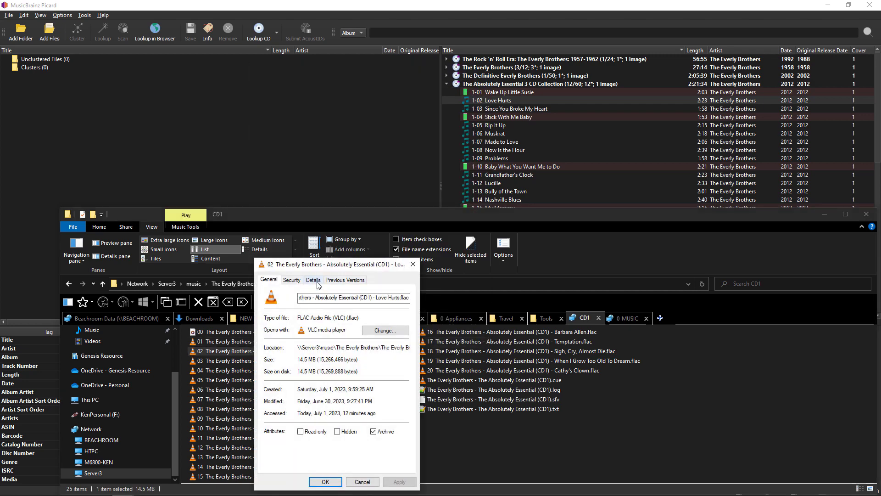
pyautogui.click(313, 278)
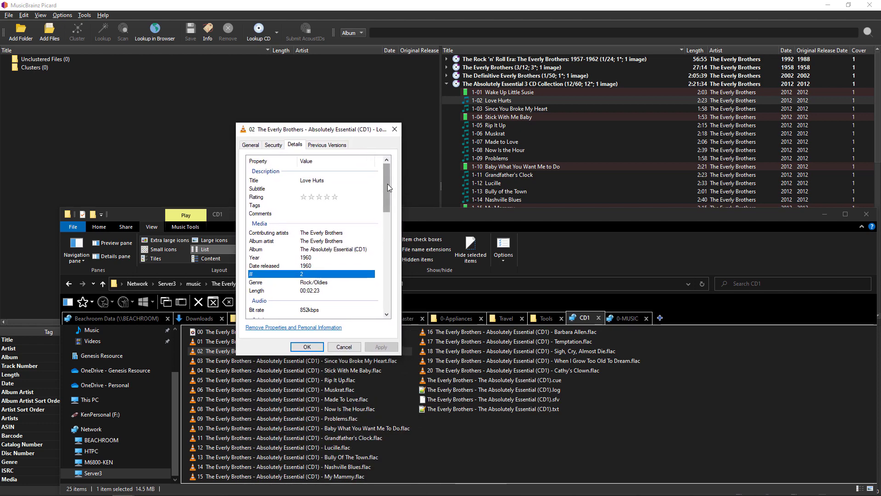
pyautogui.scroll(-3)
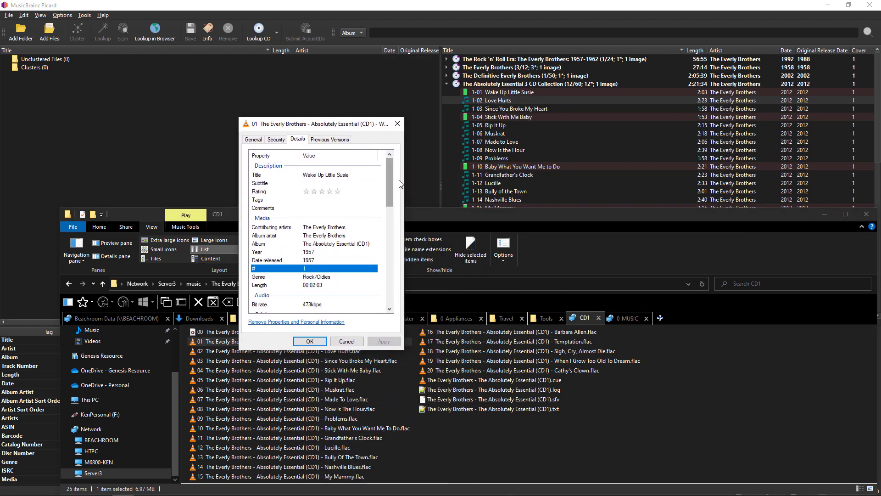
pyautogui.scroll(-3)
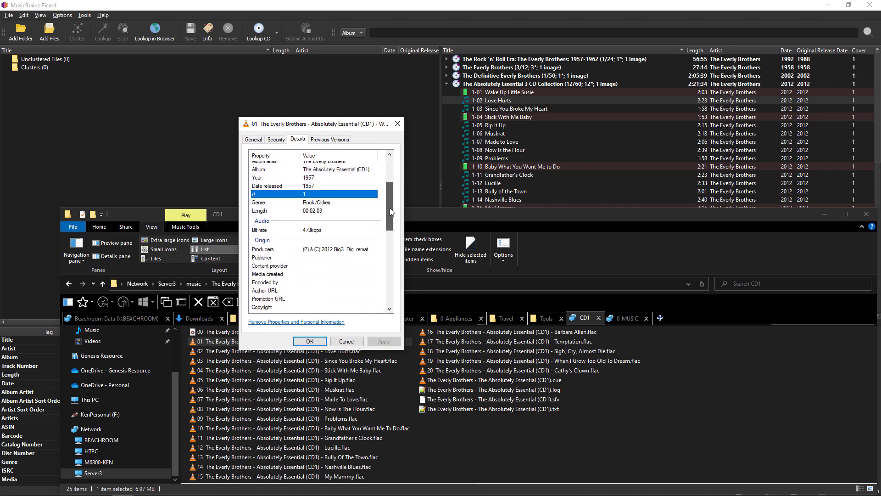
pyautogui.scroll(-3)
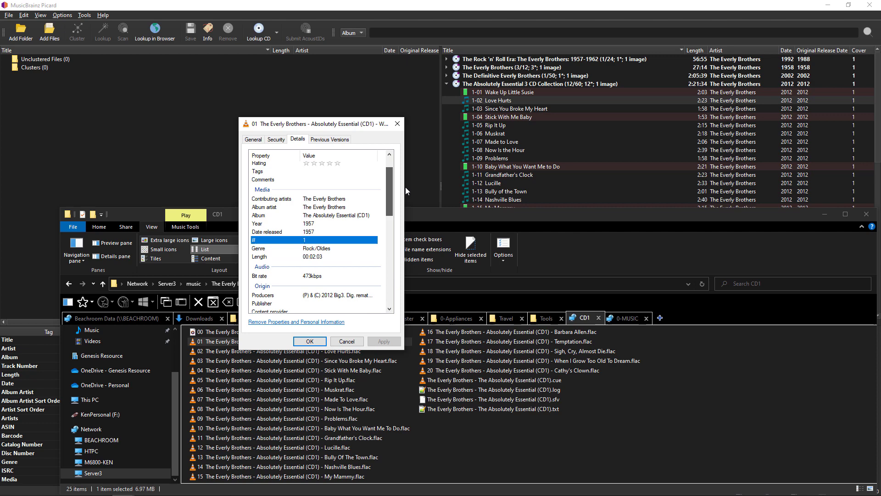
pyautogui.scroll(3)
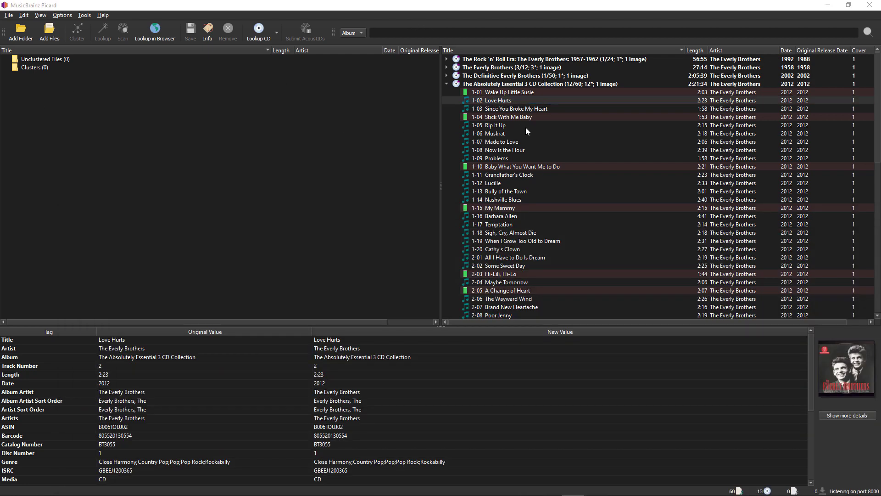
pyautogui.moveTo(496, 62)
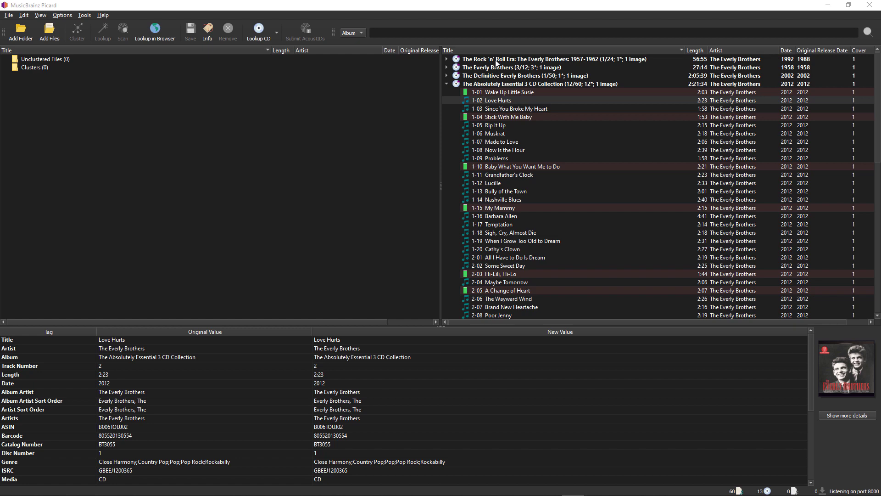
# Remove everything from Picard, then reopen the Absolutely Essential (2012) folder under 0-MUSIC.
pyautogui.click(553, 59)
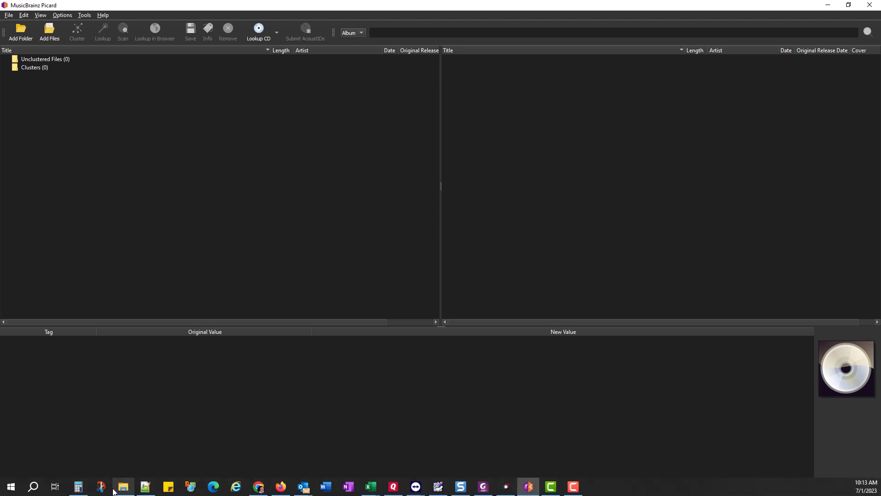
pyautogui.click(122, 486)
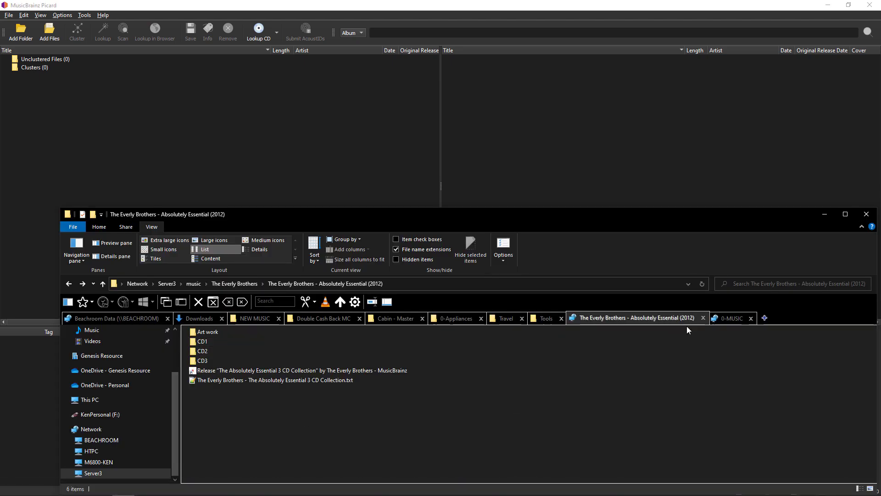
pyautogui.click(731, 318)
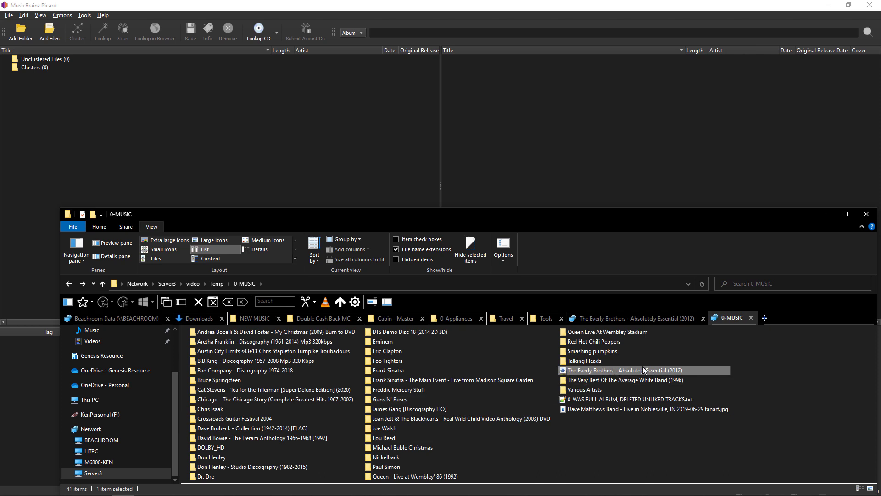
pyautogui.doubleClick(624, 370)
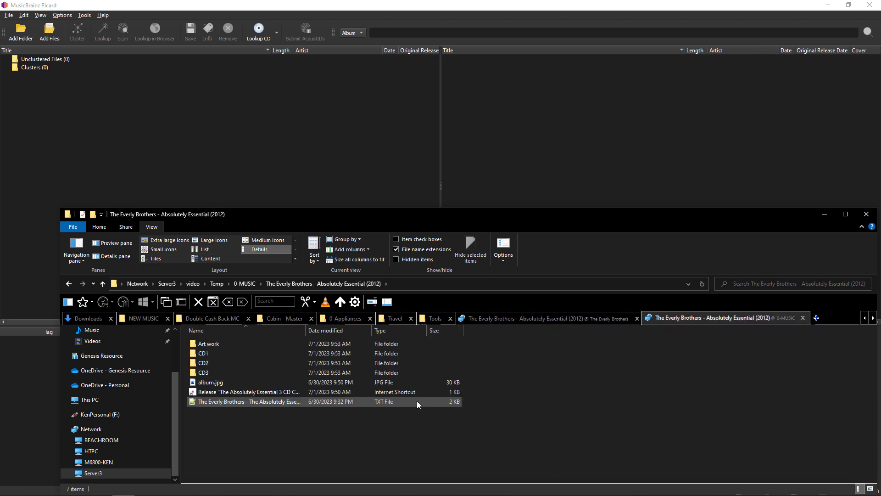
pyautogui.click(204, 249)
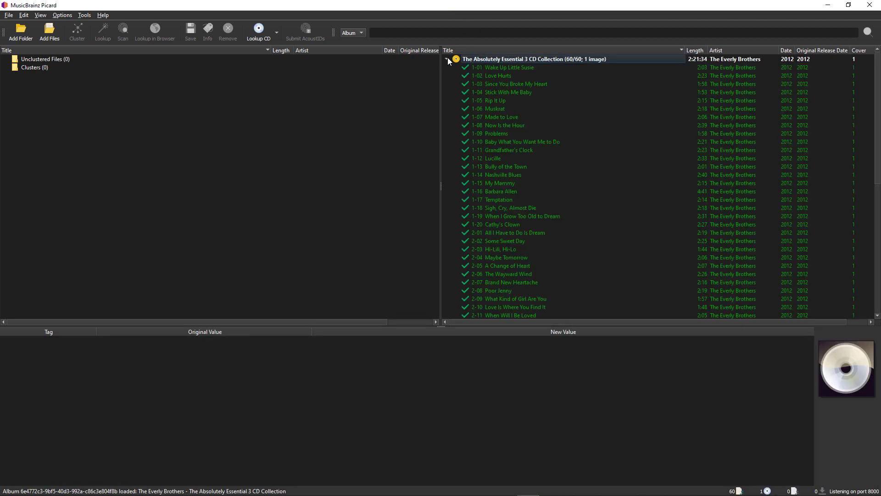
# Select track 1-01 Wake Up Little Susie and read its tags, including Pop genre and cover art.
pyautogui.scroll(-3)
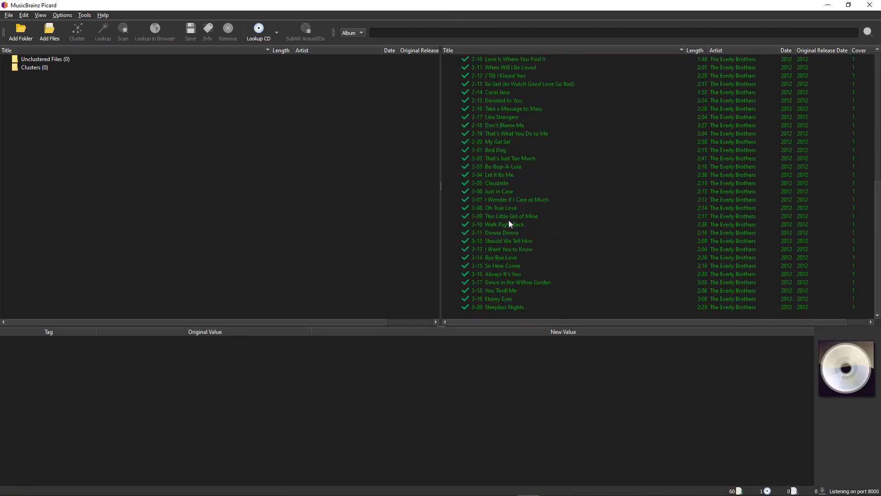
pyautogui.scroll(3)
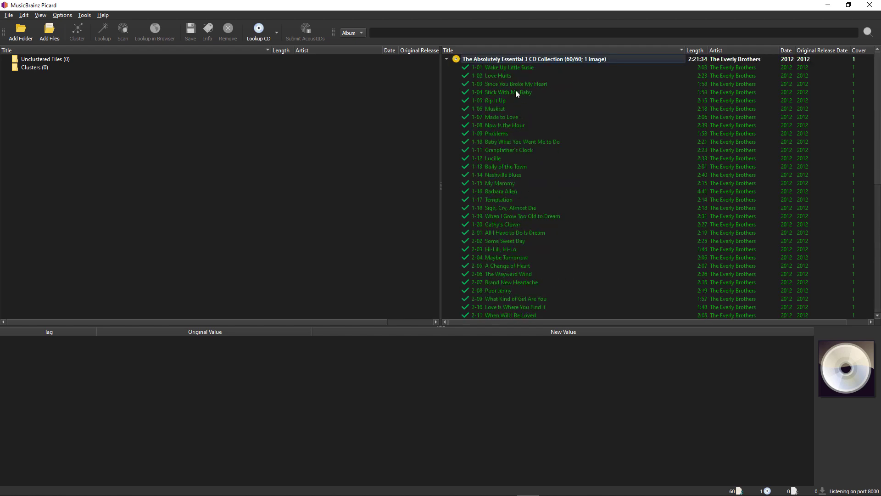
pyautogui.click(502, 67)
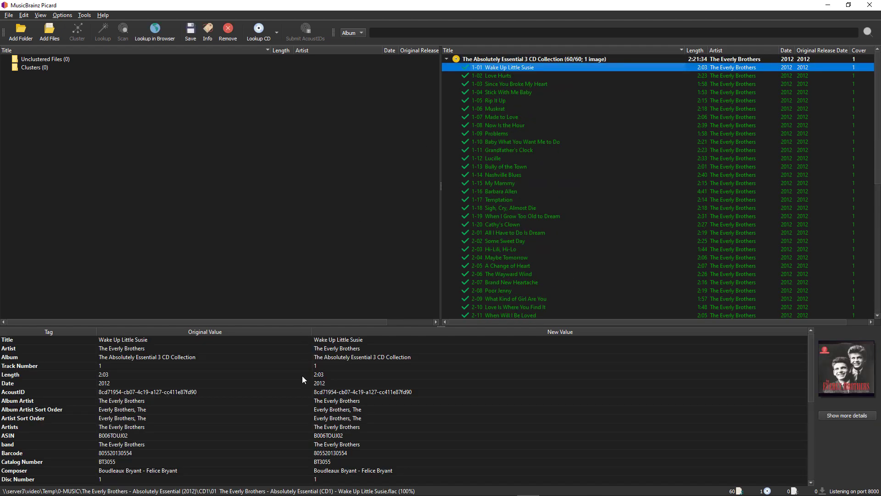
pyautogui.scroll(-3)
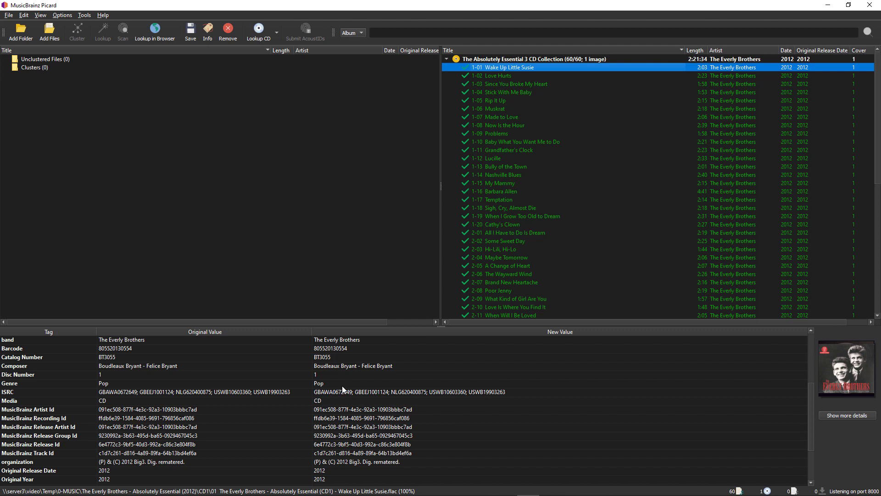
pyautogui.moveTo(545, 75)
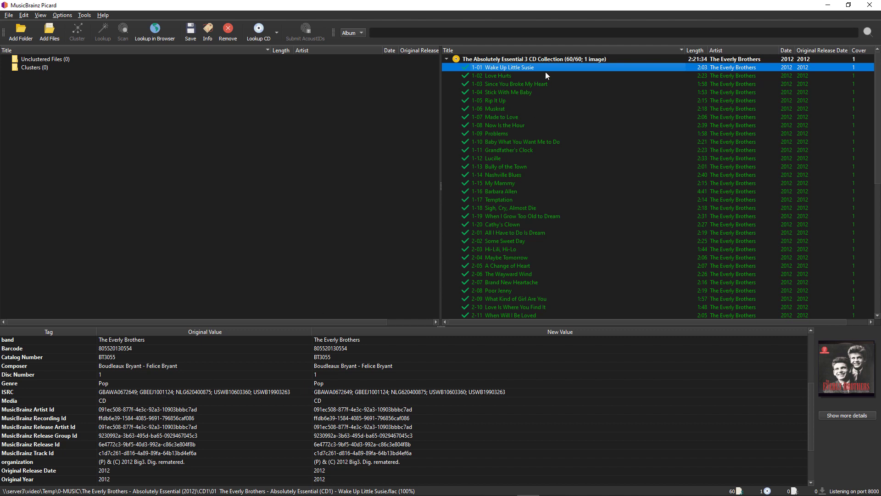
pyautogui.moveTo(499, 17)
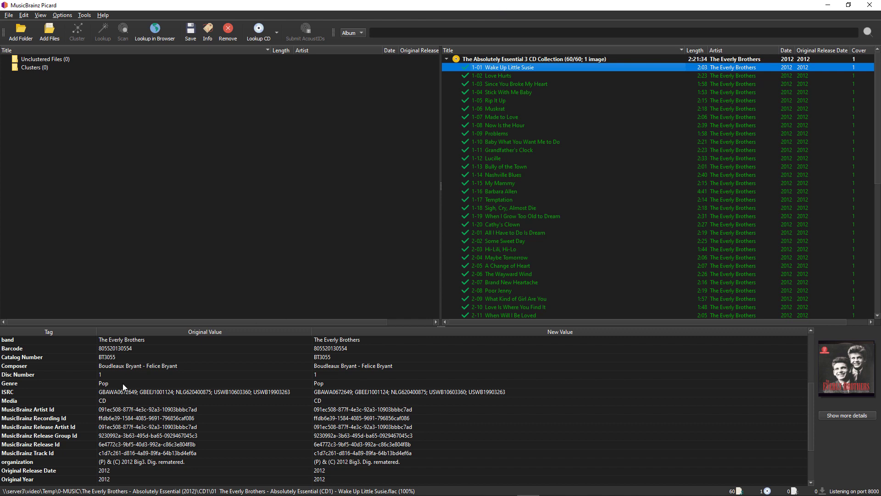
pyautogui.moveTo(325, 387)
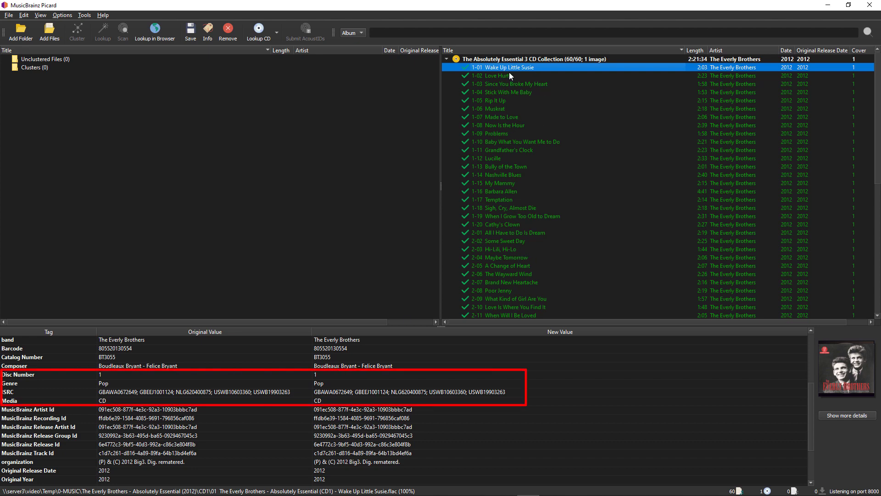
pyautogui.click(497, 75)
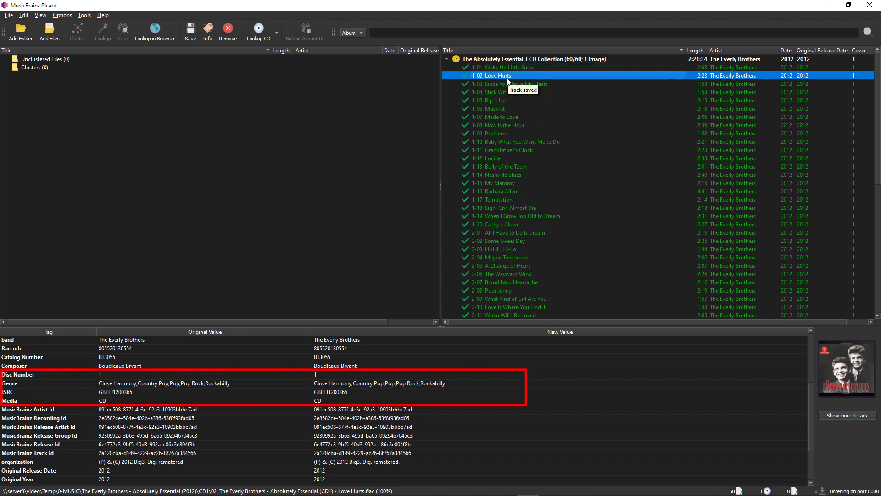
pyautogui.click(500, 67)
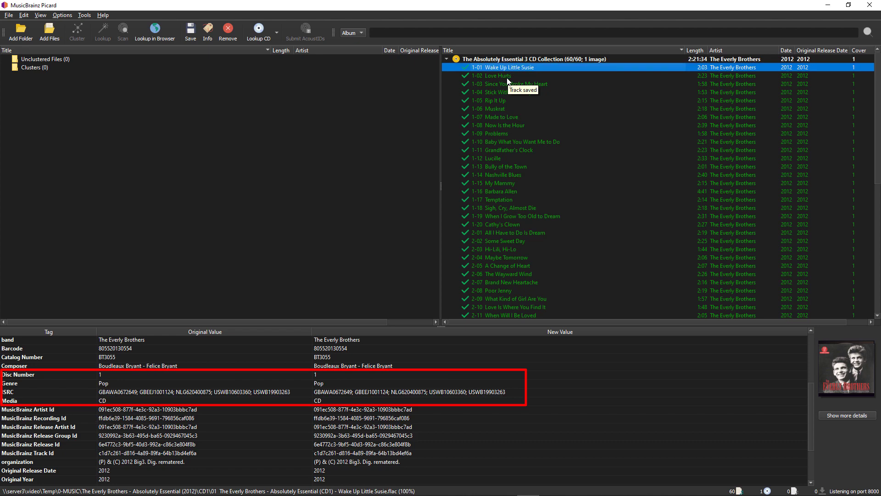
pyautogui.click(494, 76)
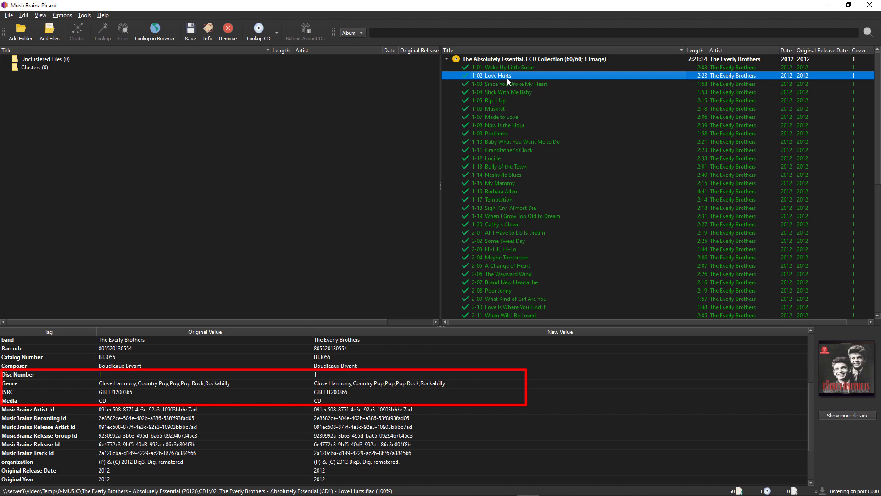
pyautogui.click(502, 92)
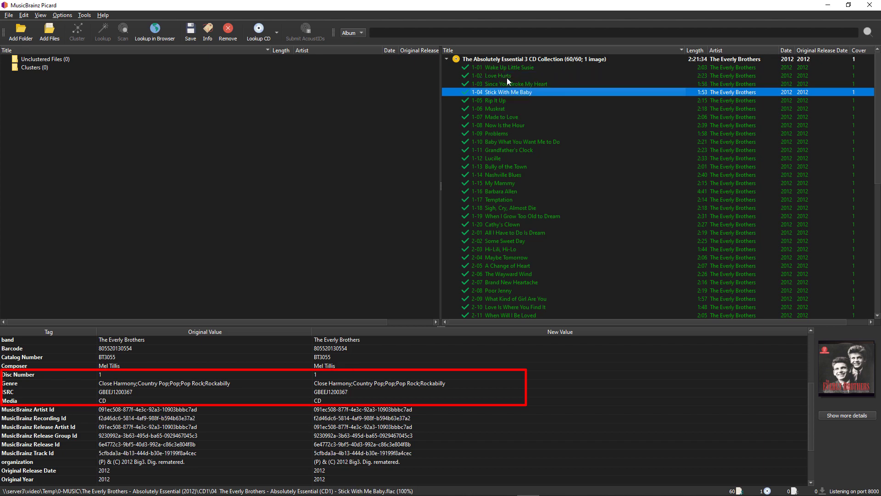
pyautogui.click(496, 133)
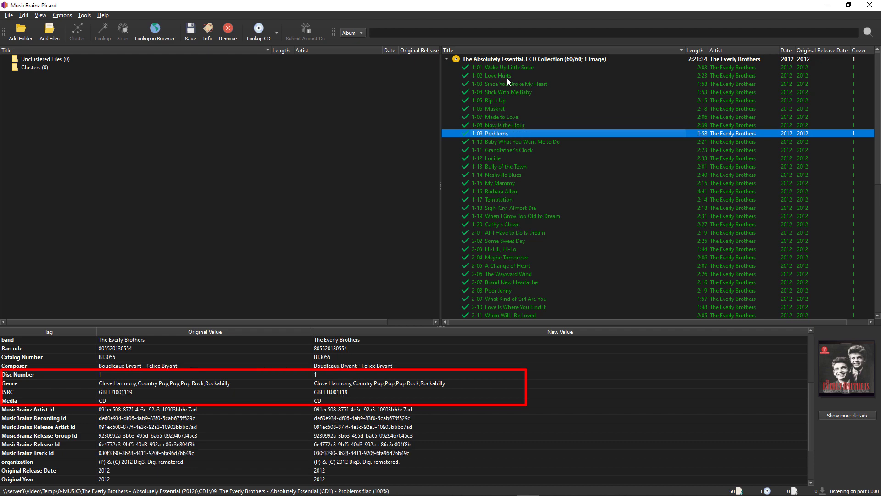
pyautogui.click(499, 191)
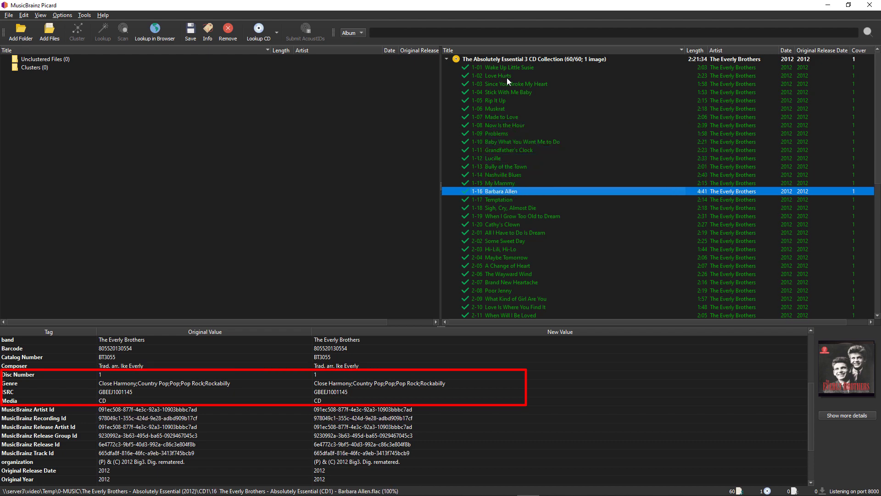
pyautogui.click(503, 257)
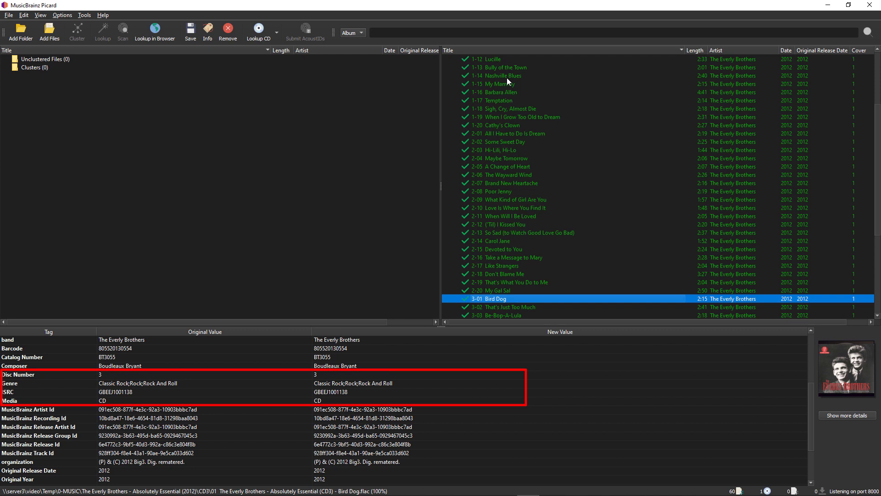
pyautogui.click(494, 289)
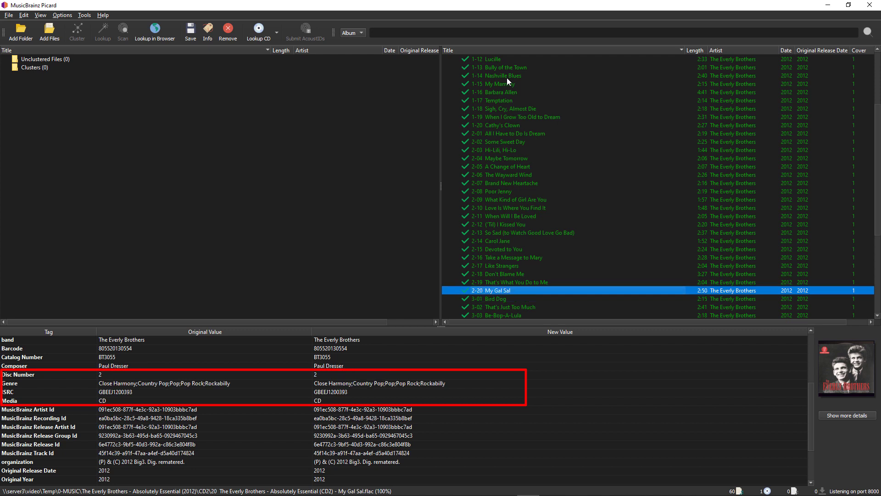
pyautogui.click(495, 298)
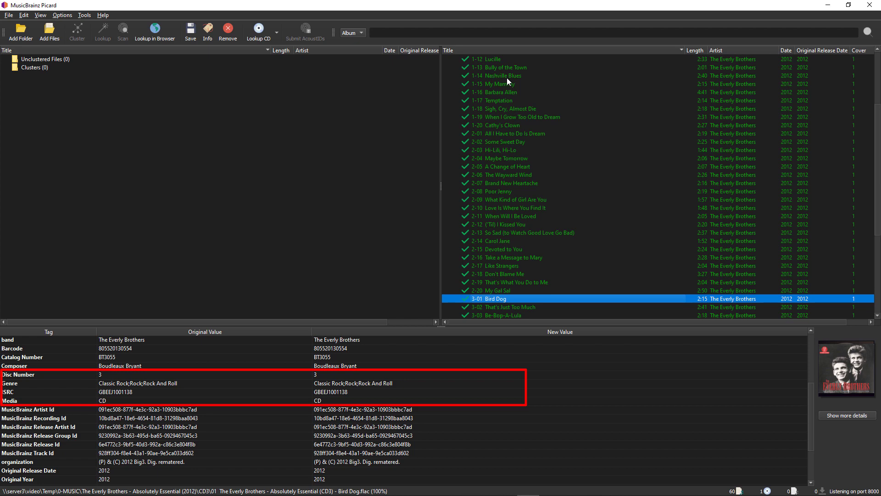
pyautogui.click(508, 306)
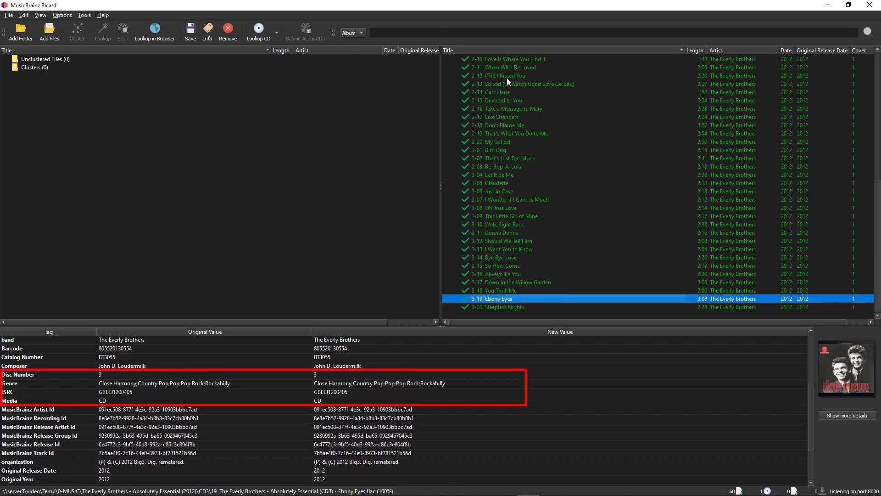
pyautogui.click(503, 249)
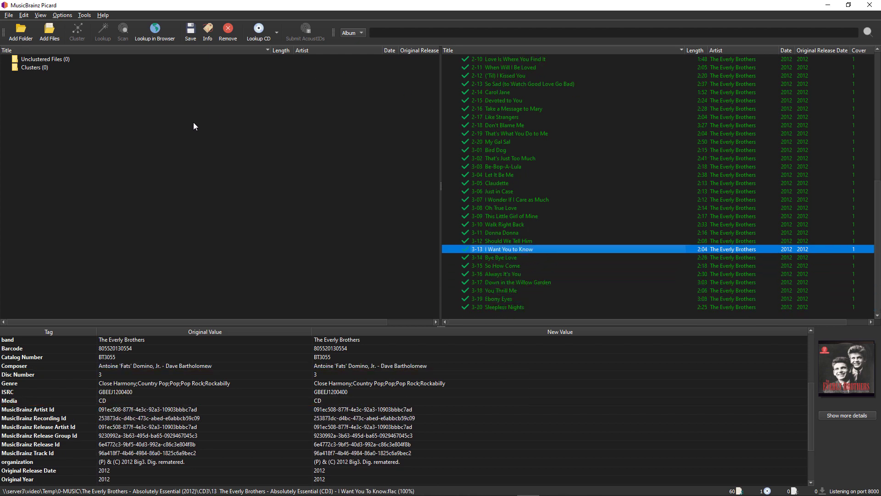
pyautogui.scroll(3)
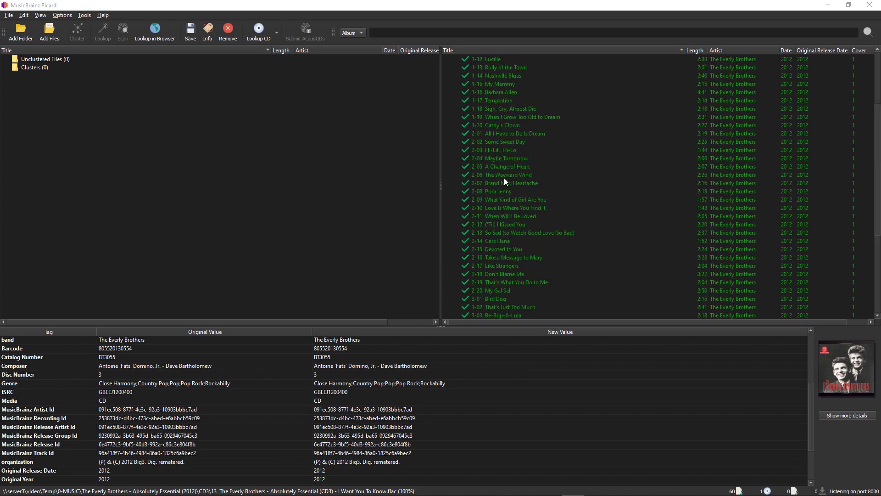
pyautogui.click(534, 58)
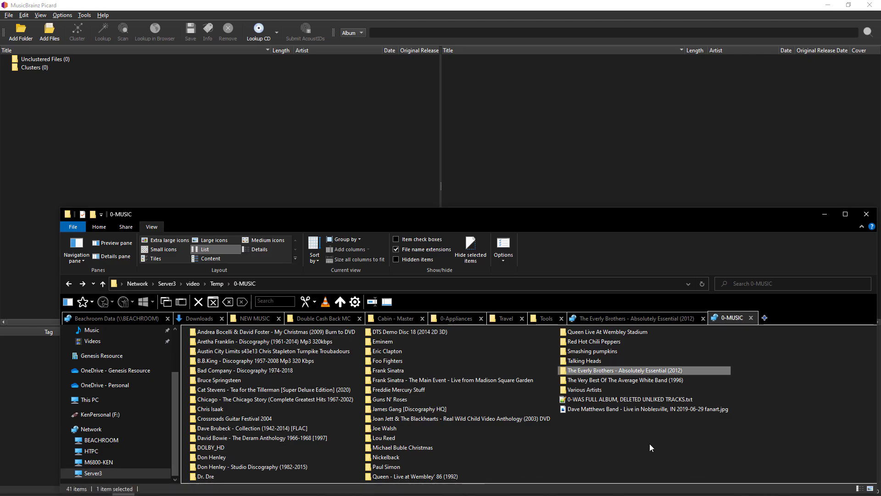
# Reload CD1–CD3 as three 20-track clusters and fingerprint-scan all 60 files.
pyautogui.doubleClick(623, 369)
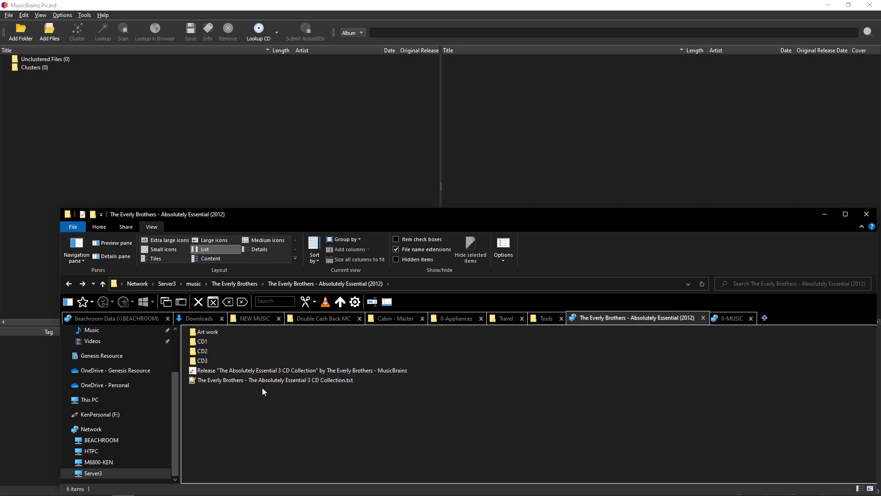
pyautogui.click(102, 284)
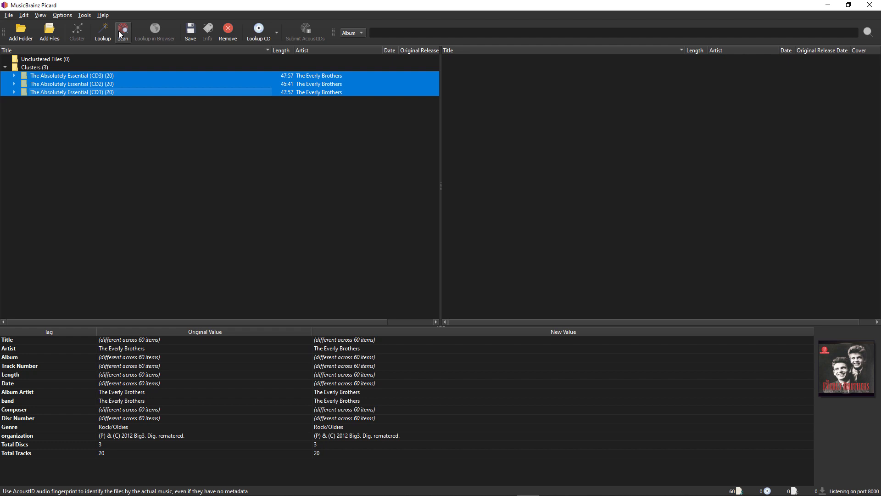
pyautogui.click(122, 29)
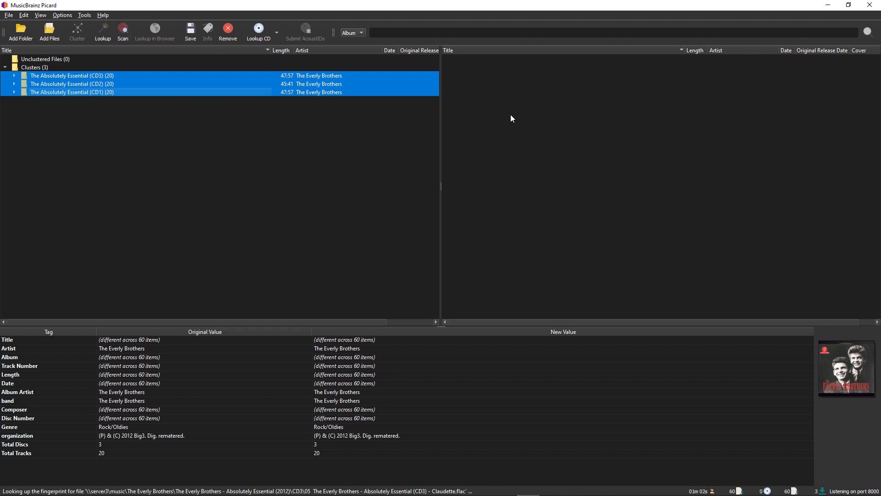
pyautogui.click(101, 31)
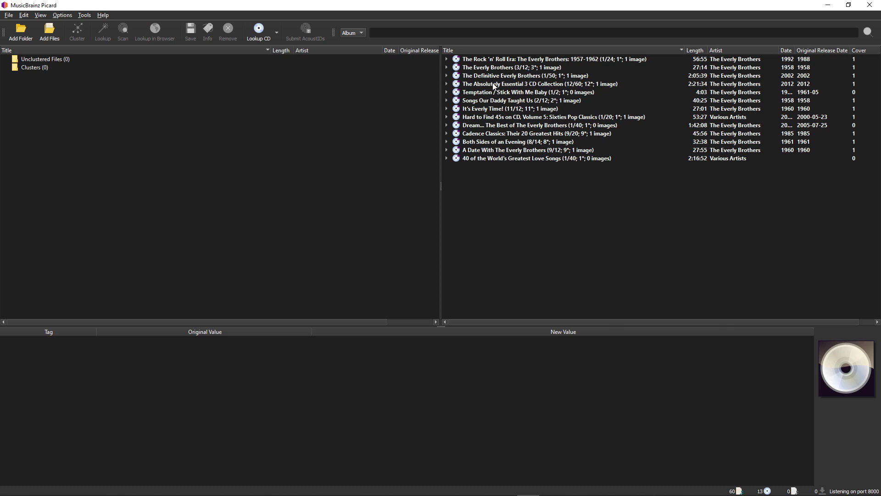
# Expand The Definitive Everly Brothers and drag its stray file into the 3 CD Collection.
pyautogui.click(446, 84)
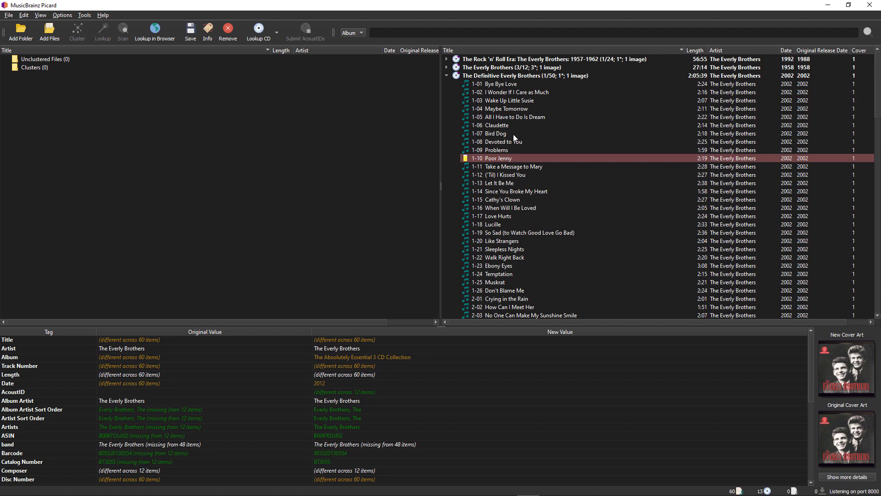
pyautogui.scroll(-3)
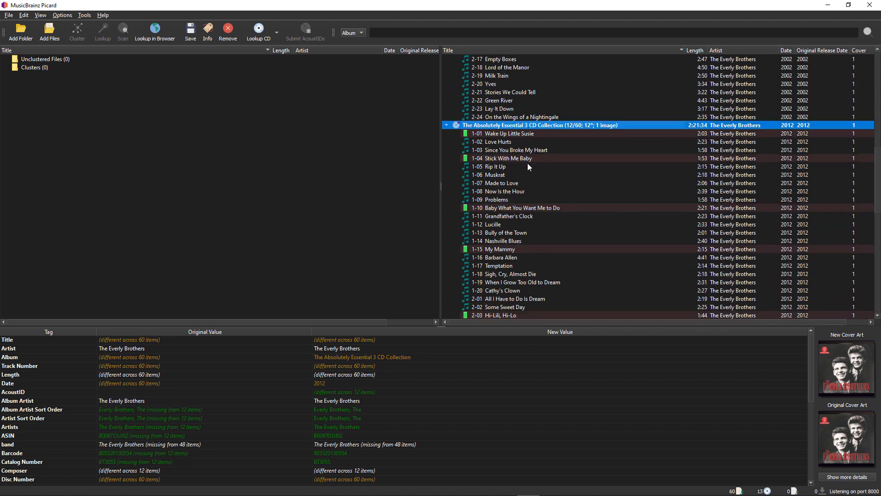
pyautogui.moveTo(515, 182)
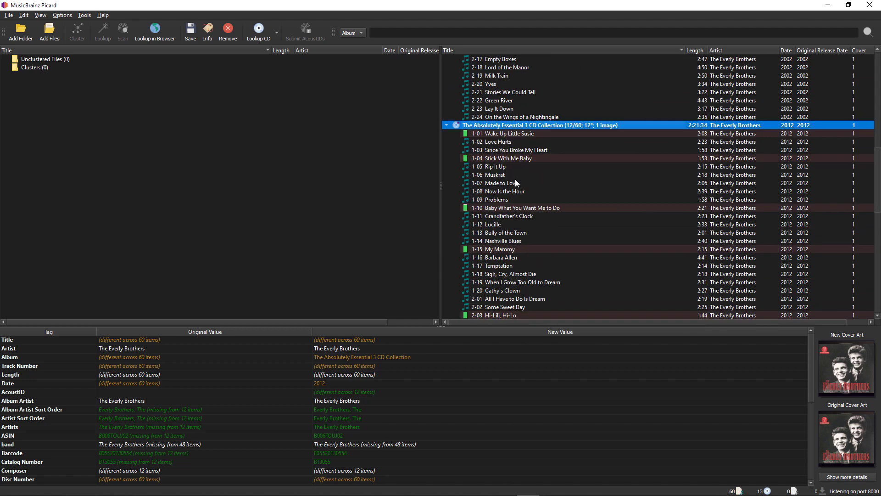
pyautogui.scroll(-3)
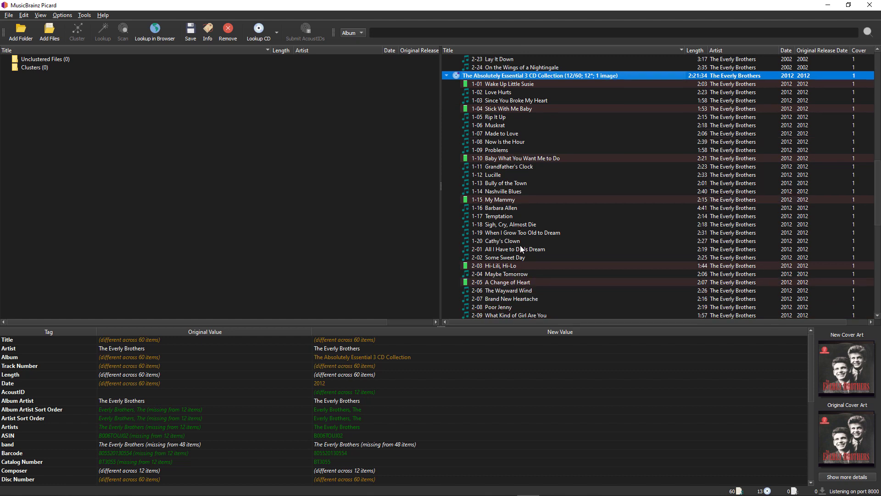
pyautogui.scroll(-3)
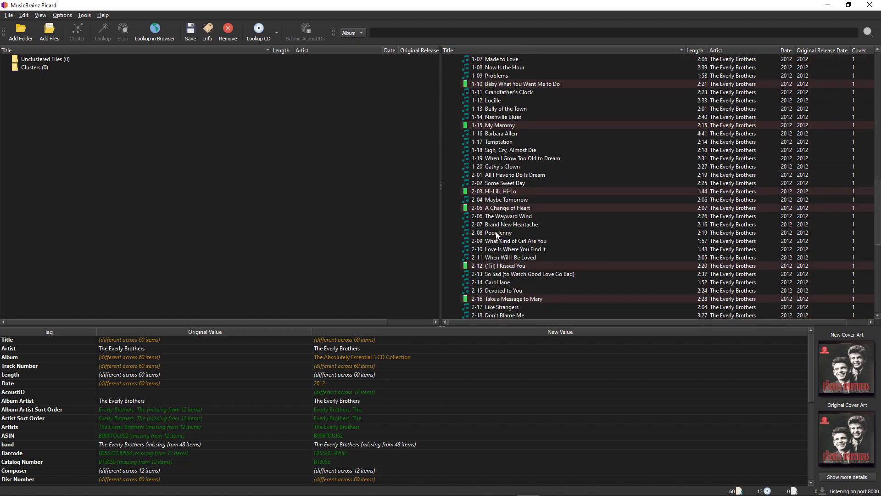
pyautogui.moveTo(506, 243)
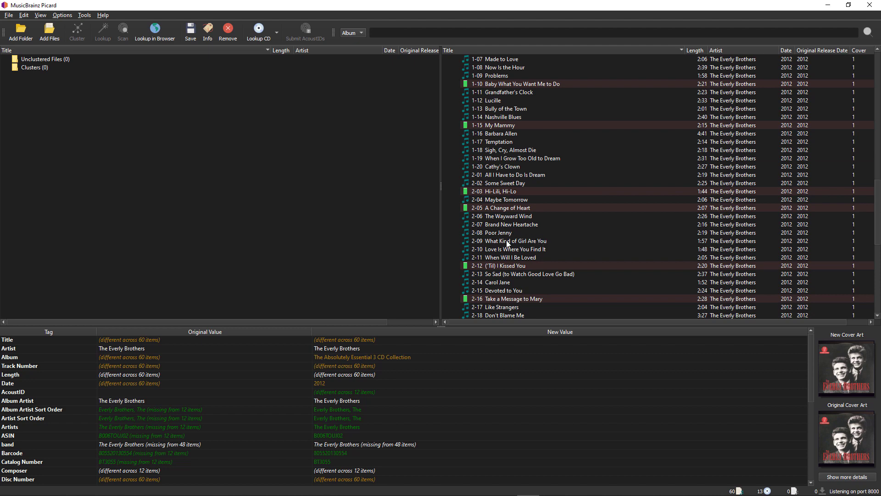
pyautogui.scroll(-3)
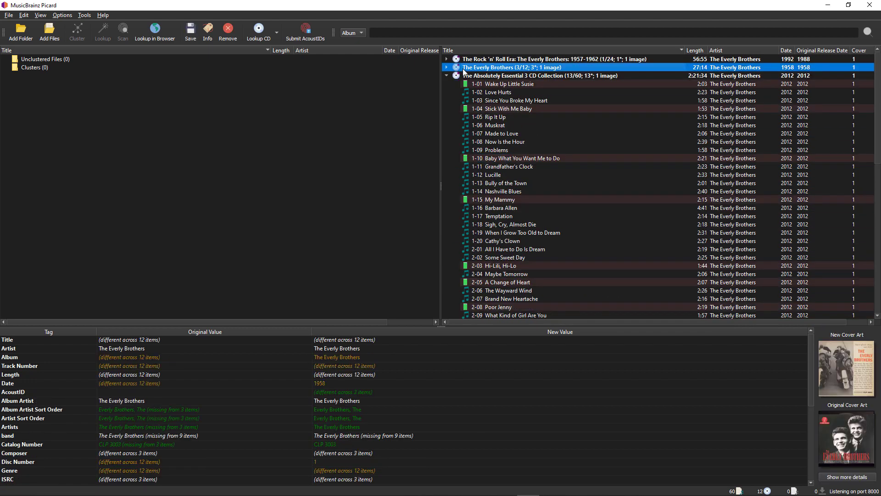
# Check The Everly Brothers 1958 release, then collapse it and the 3 CD Collection.
pyautogui.click(445, 67)
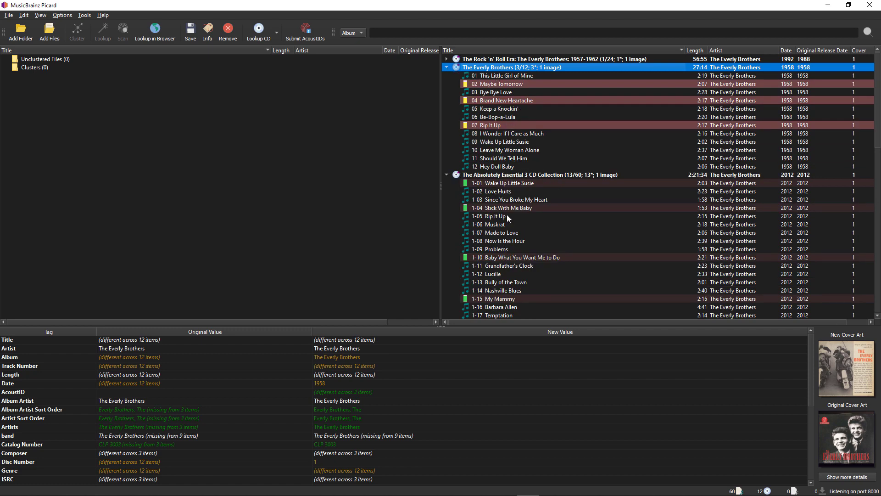
pyautogui.click(446, 67)
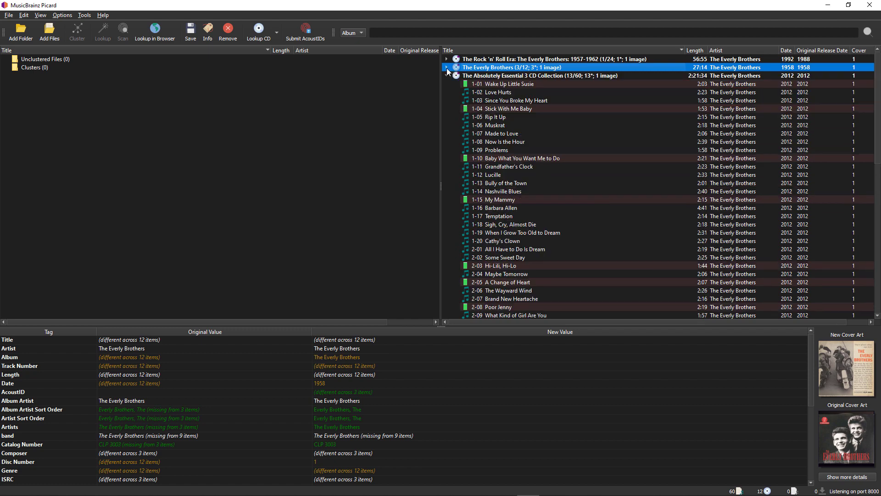
pyautogui.click(447, 76)
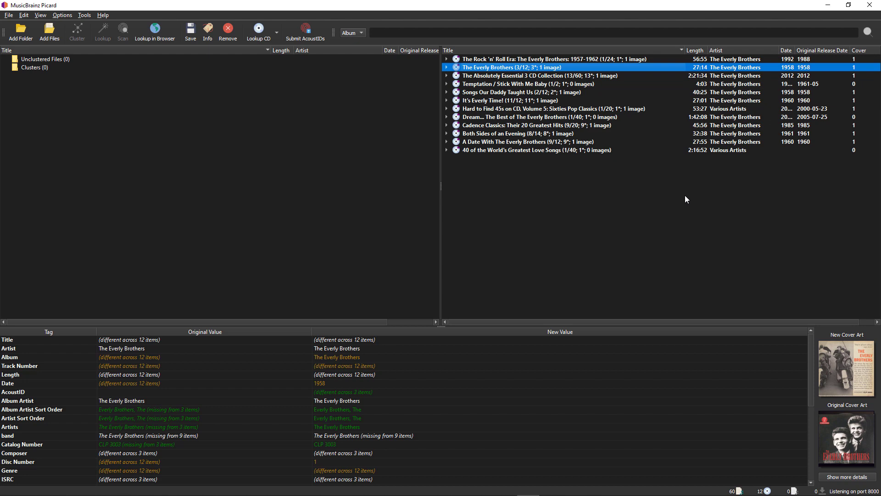